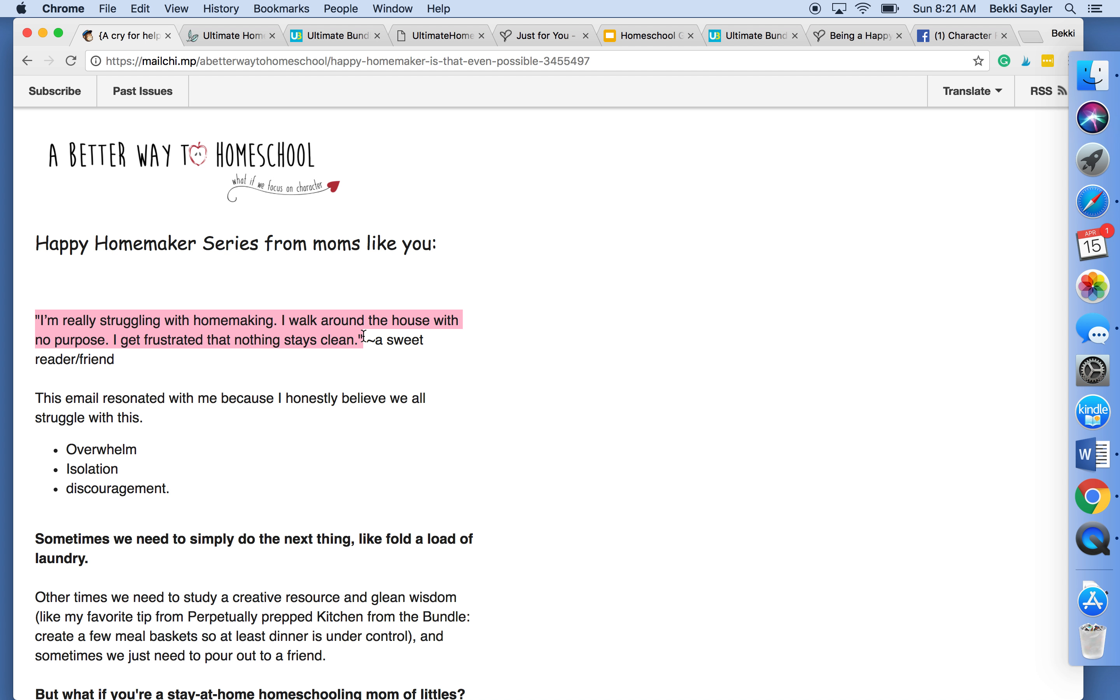
# Show the Ultimate Homemaking Bundle 2018 checkout page at $29.97 and browse down its details
pyautogui.click(229, 35)
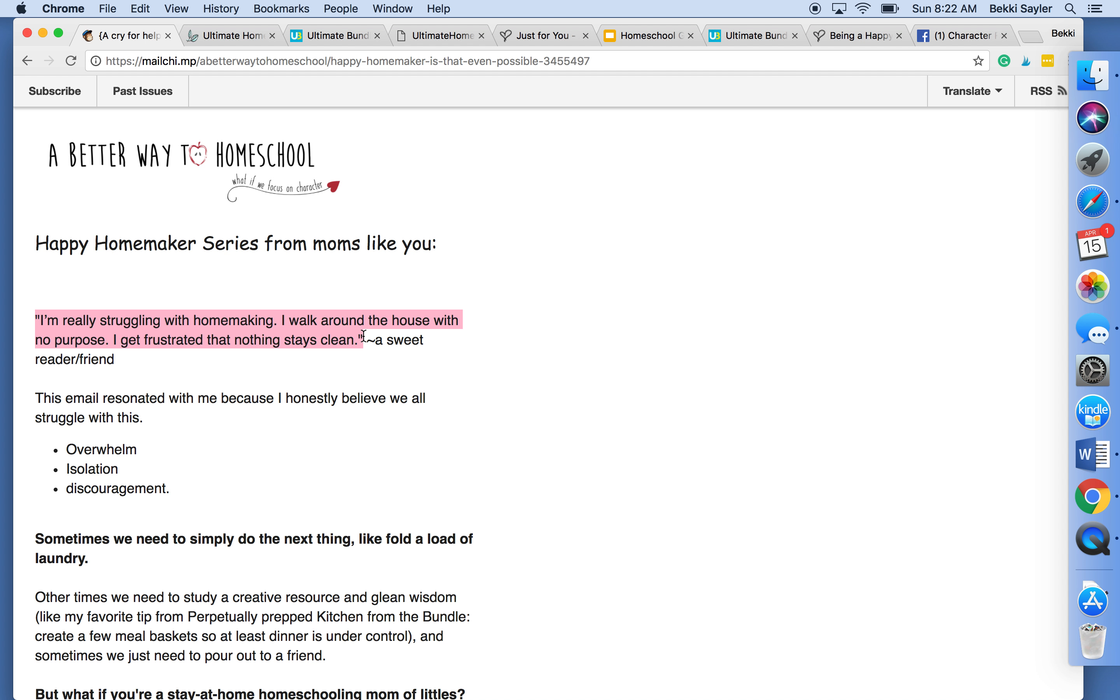
pyautogui.click(439, 524)
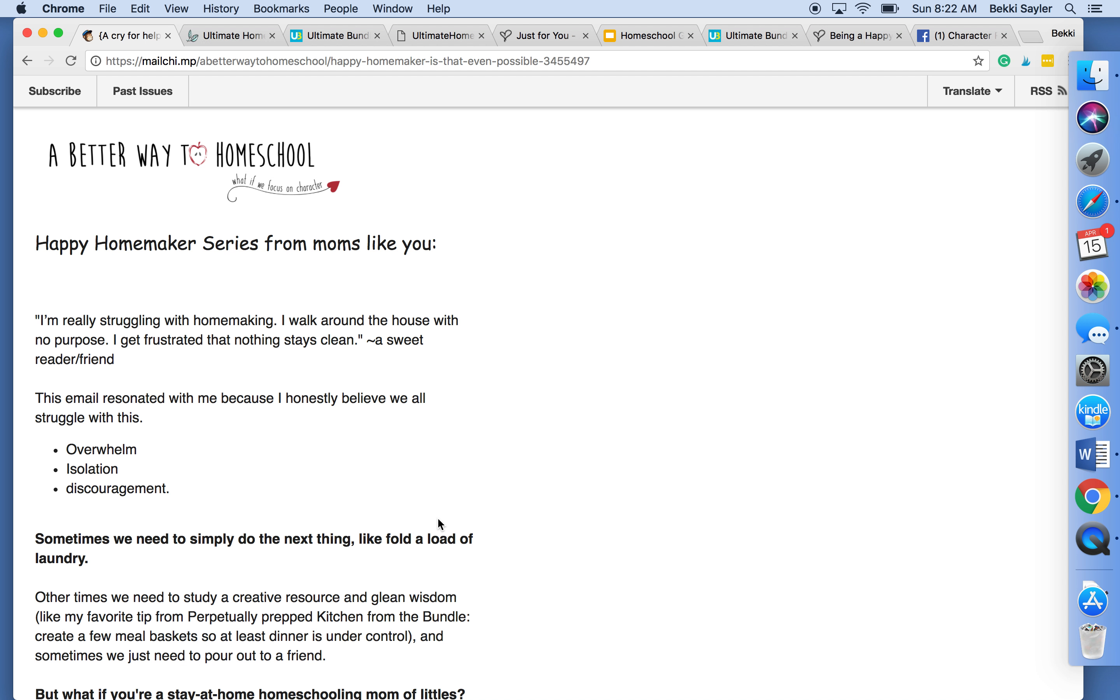
pyautogui.scroll(-3)
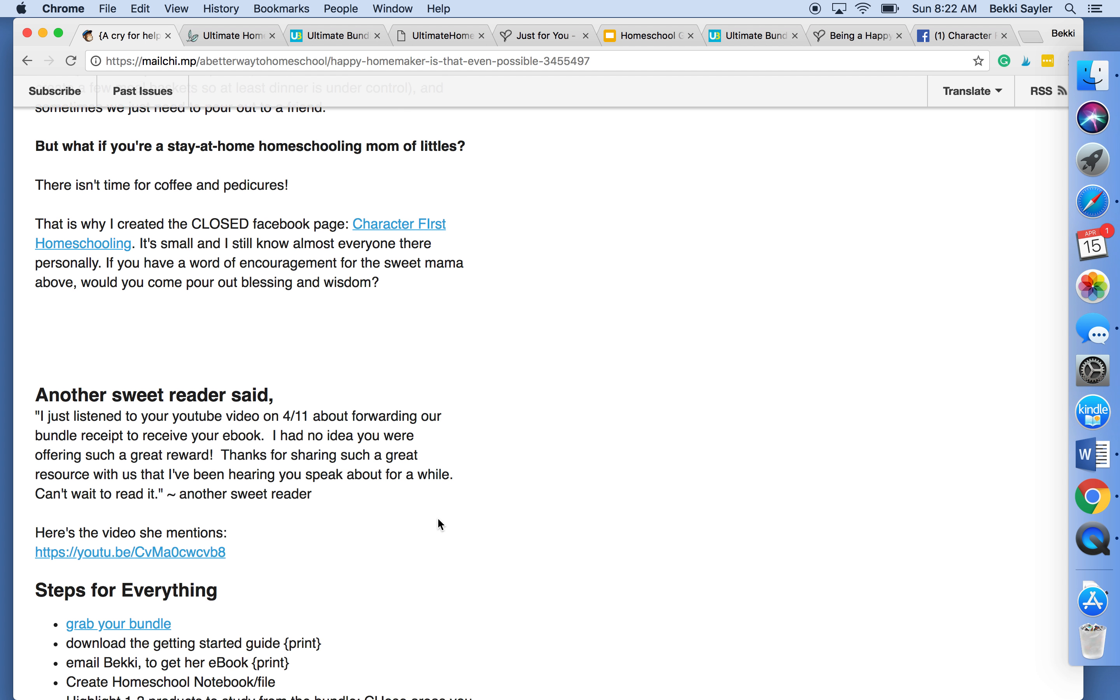
pyautogui.scroll(-3)
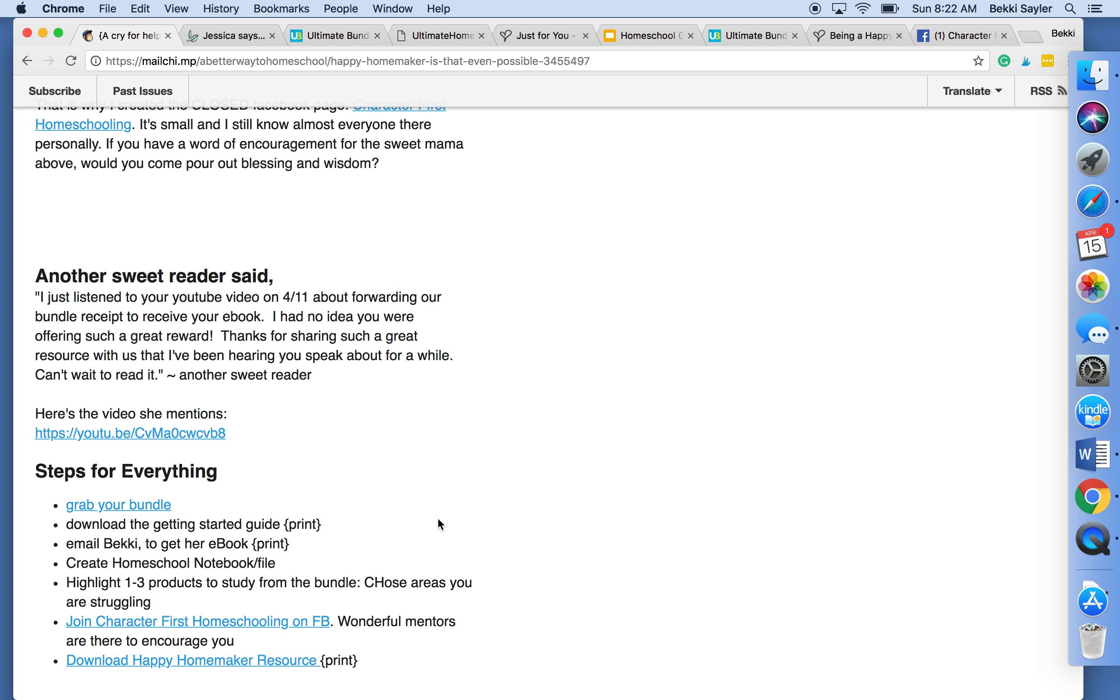
pyautogui.scroll(-3)
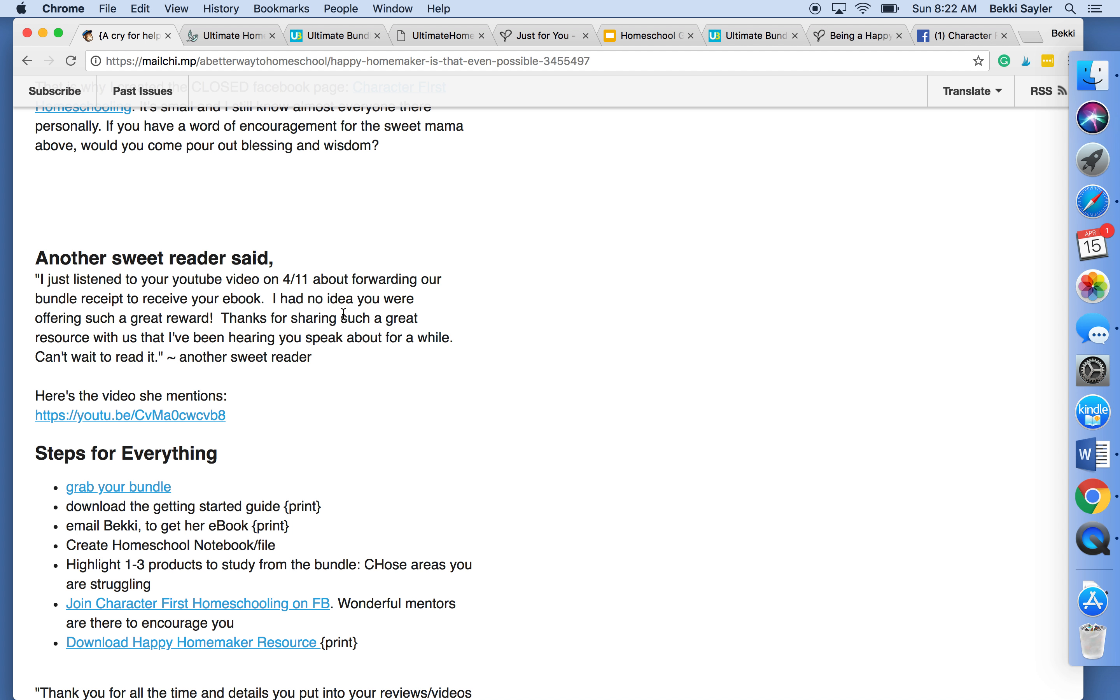
# Scroll further through the order page and back up to the bundle header
pyautogui.click(230, 36)
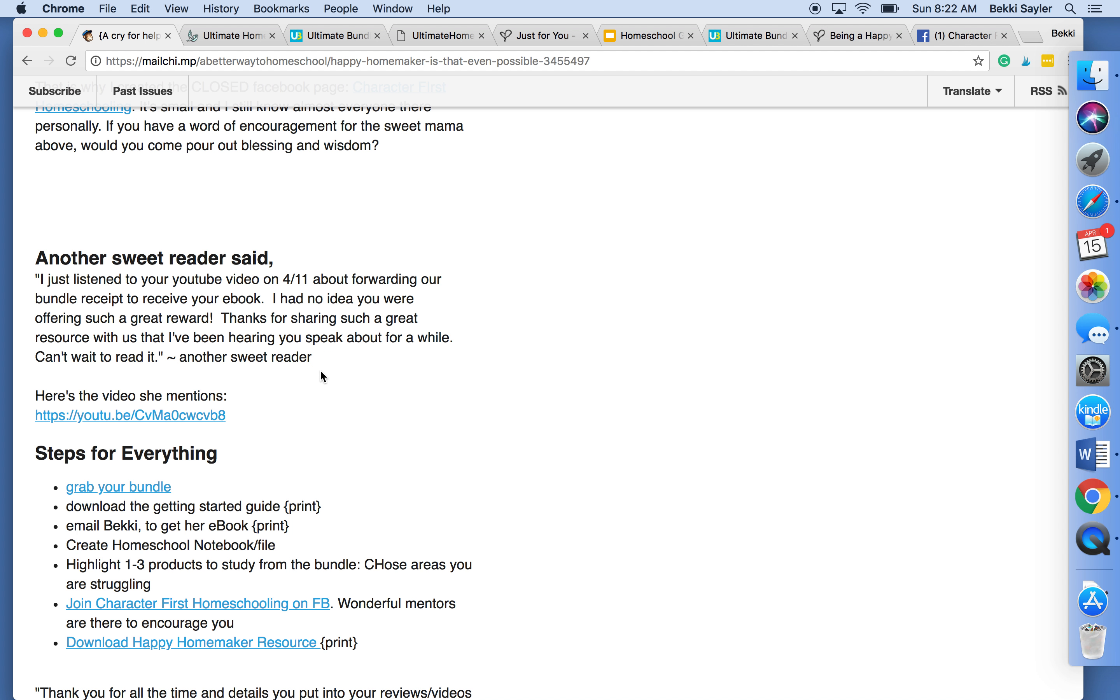
pyautogui.scroll(-3)
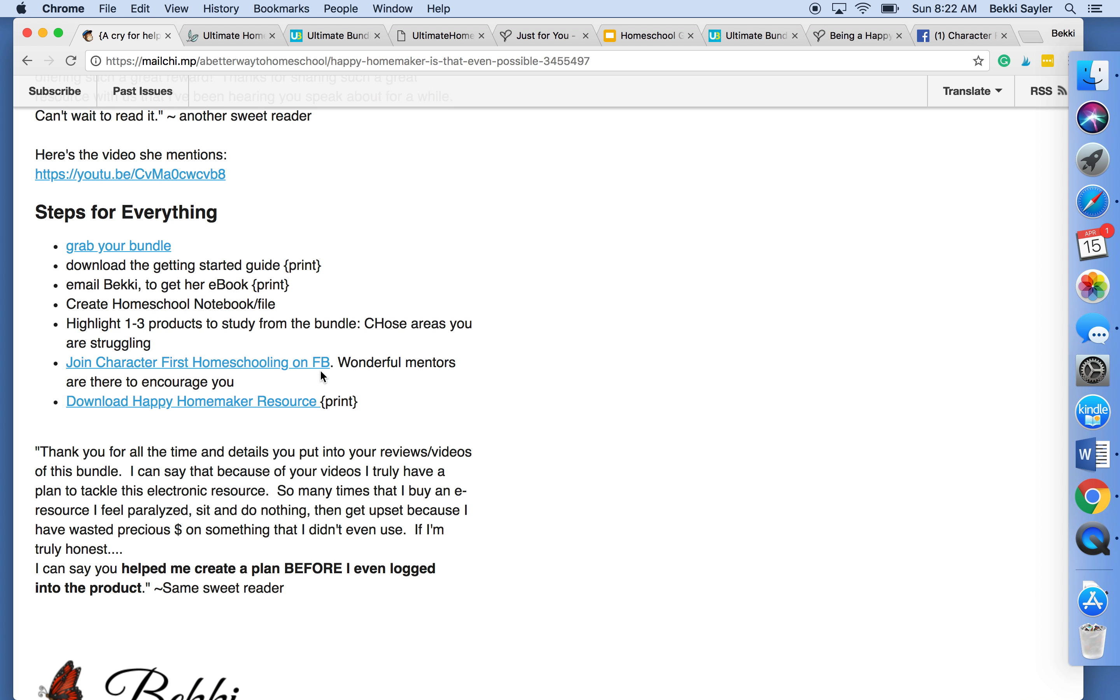
pyautogui.scroll(-3)
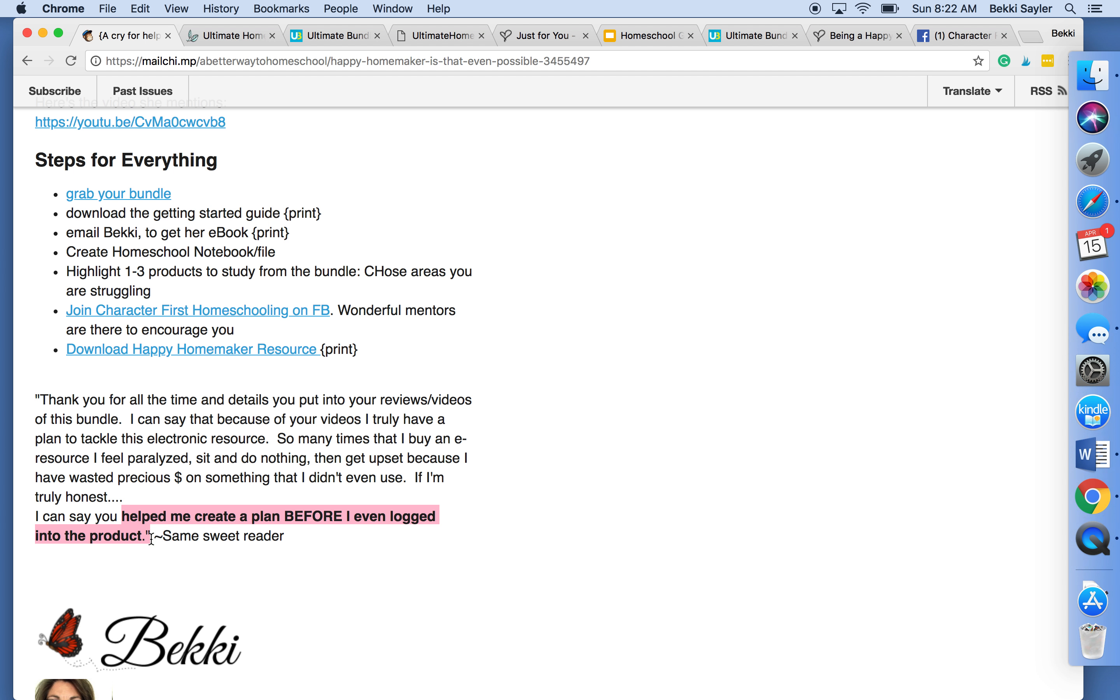
pyautogui.moveTo(390, 340)
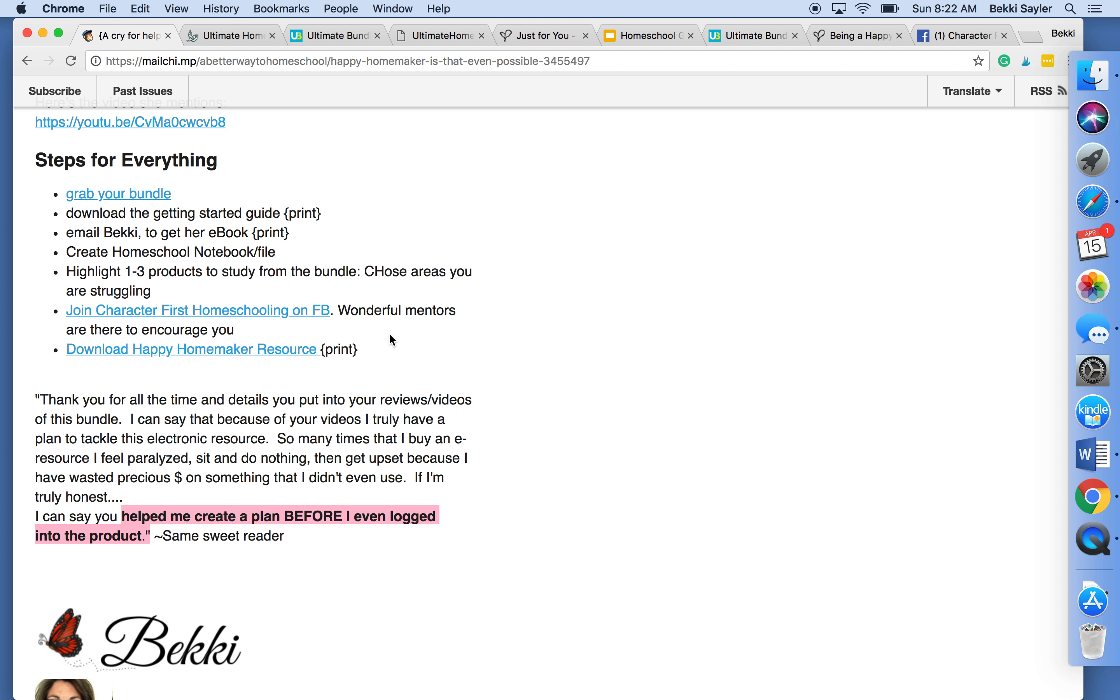
pyautogui.scroll(3)
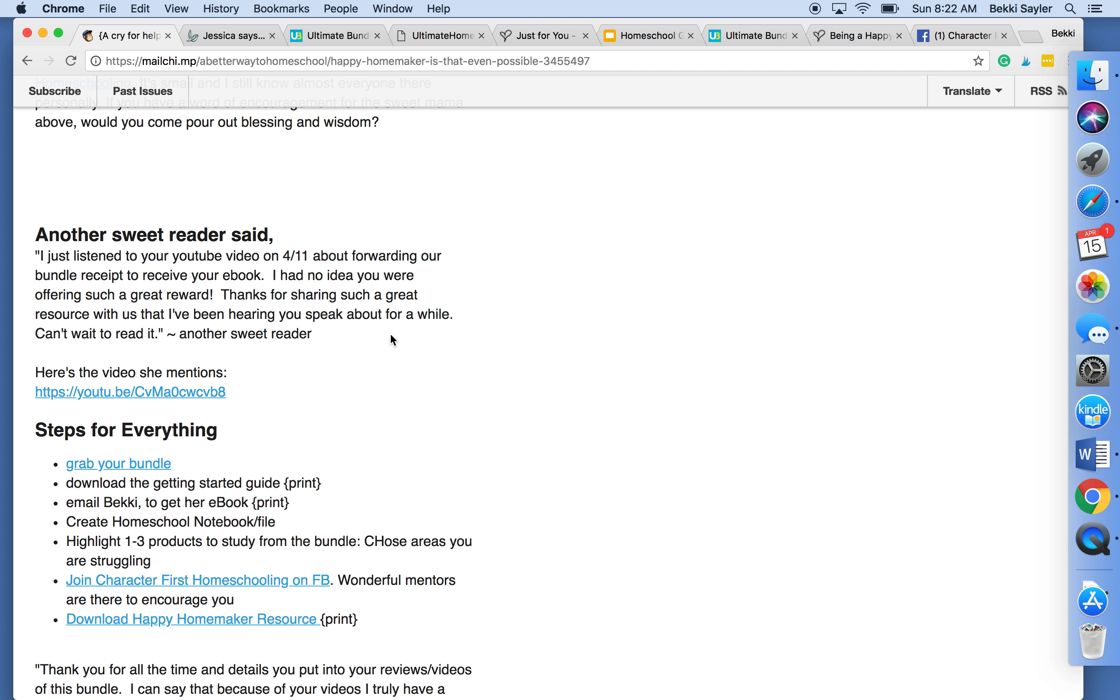
pyautogui.scroll(3)
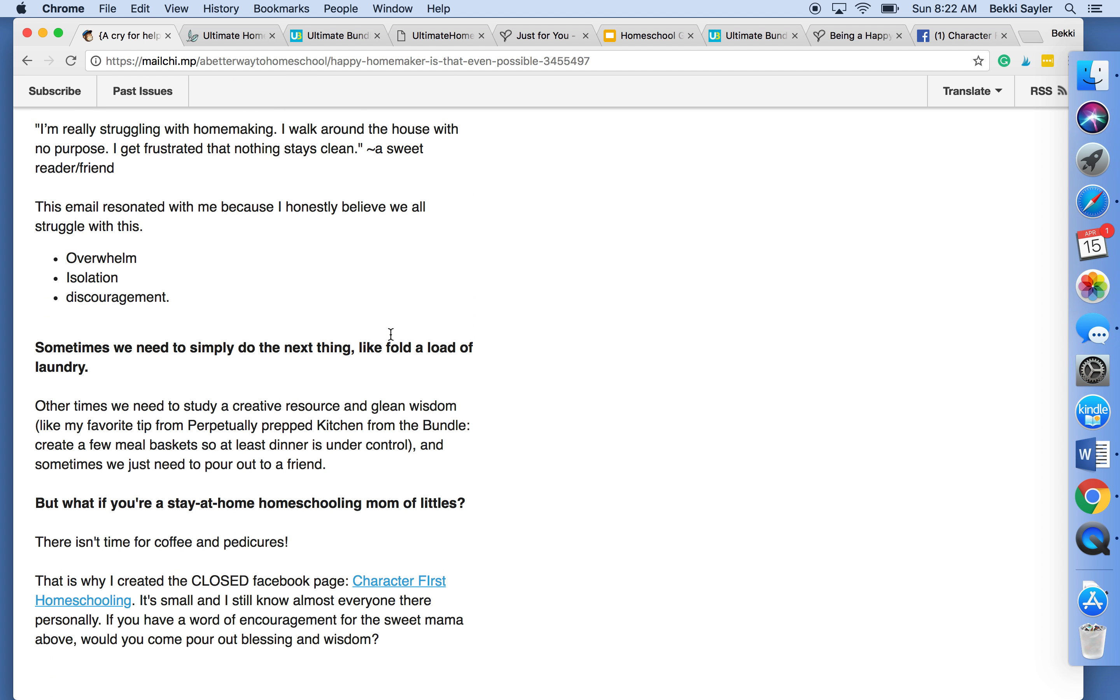
pyautogui.scroll(3)
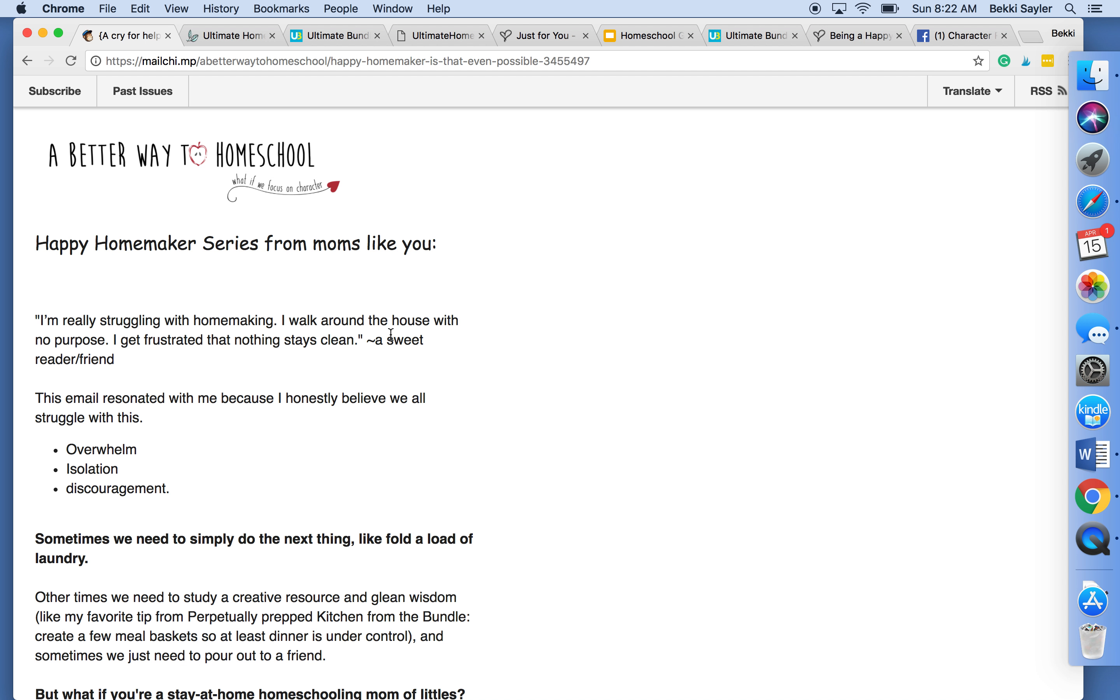
pyautogui.moveTo(238, 26)
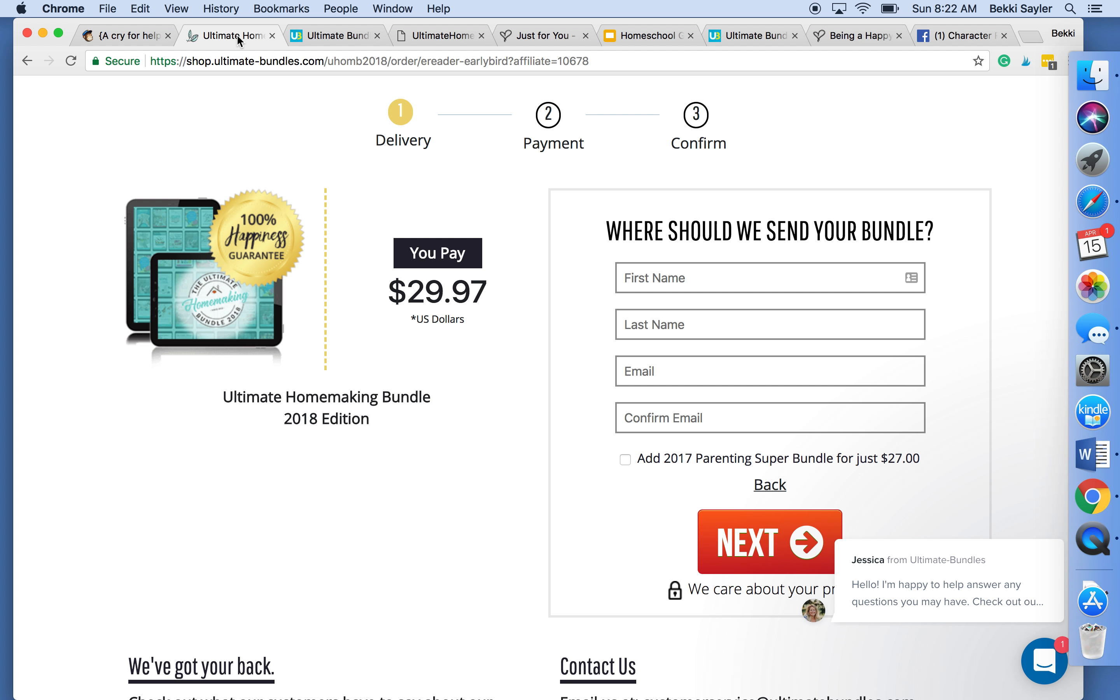
pyautogui.moveTo(420, 237)
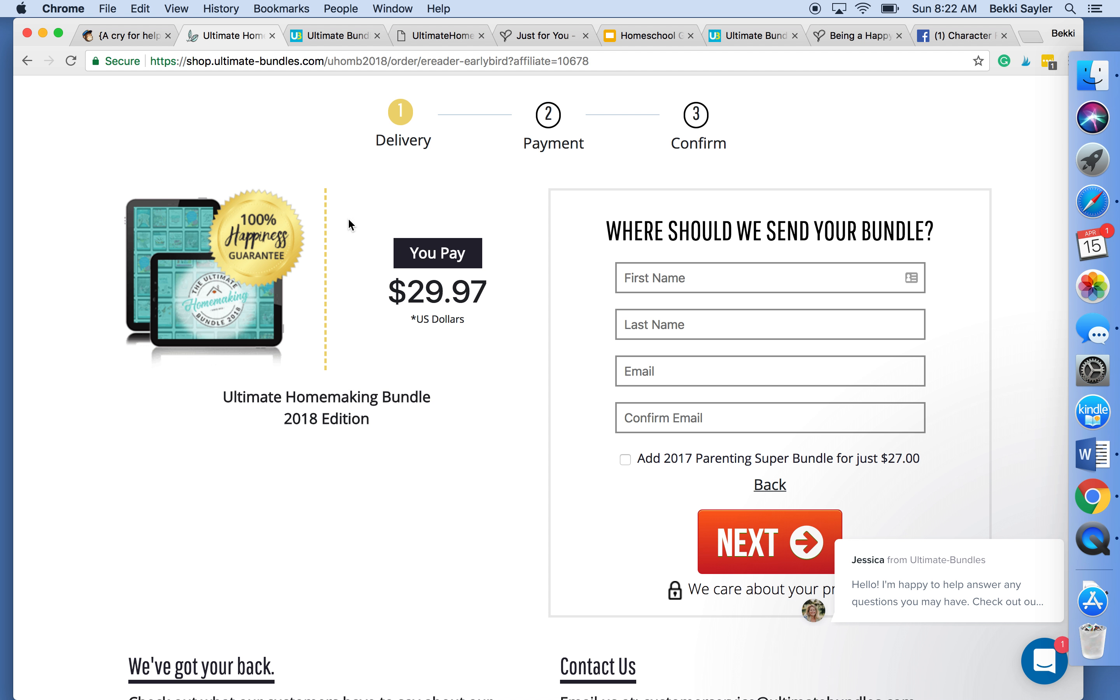
pyautogui.moveTo(345, 145)
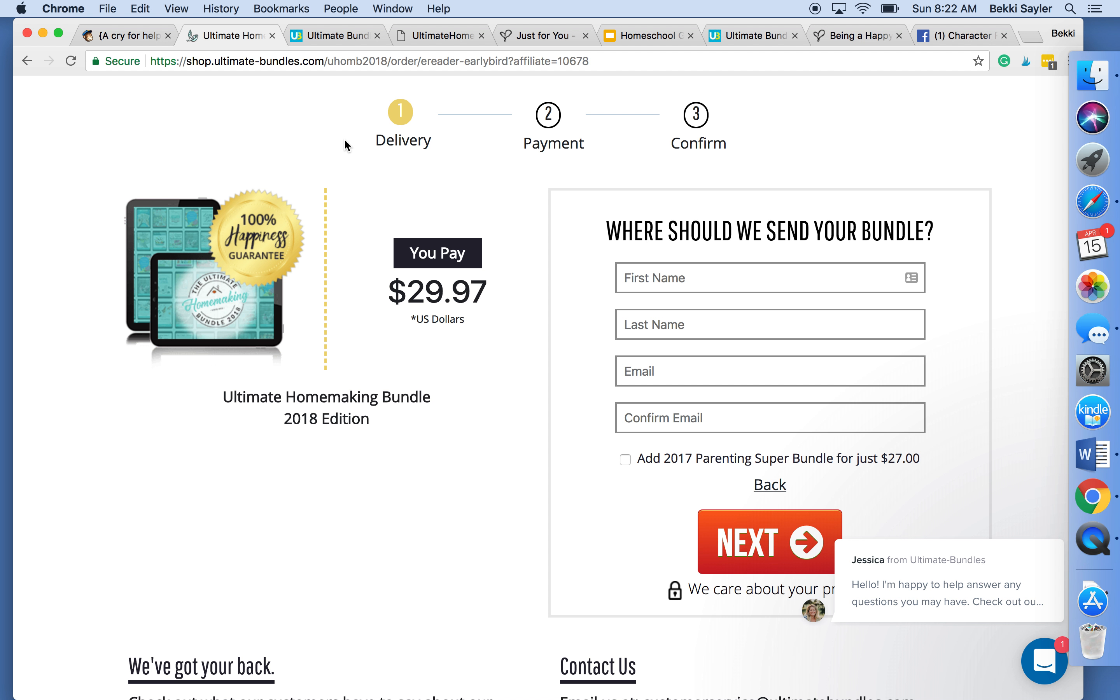
pyautogui.moveTo(342, 55)
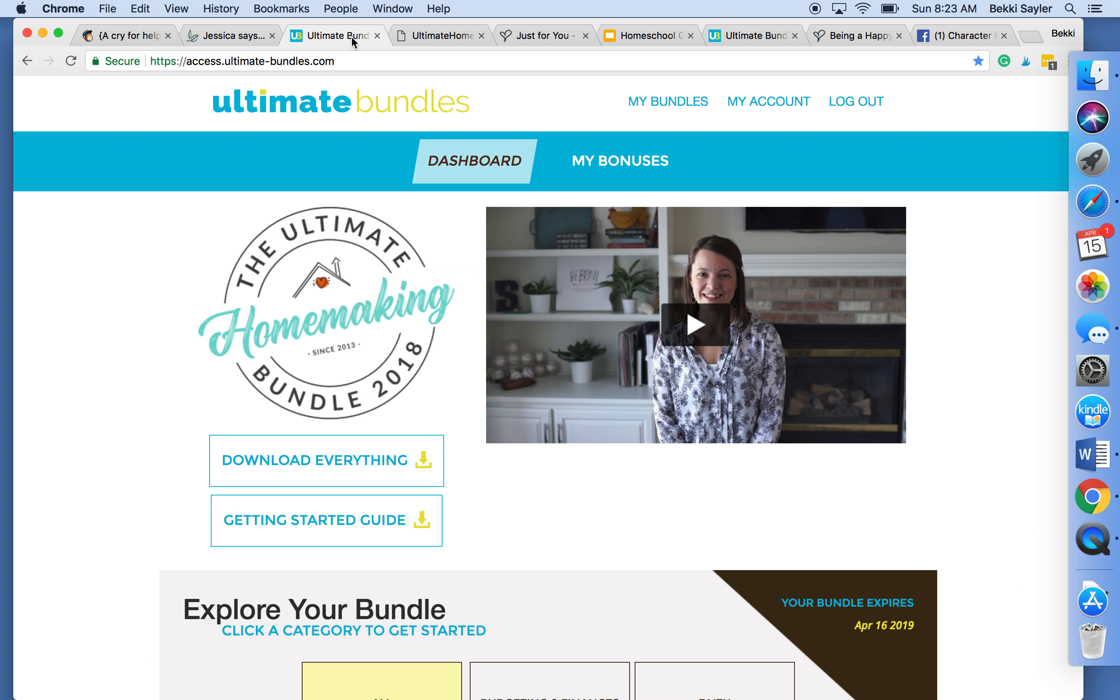
pyautogui.moveTo(675, 258)
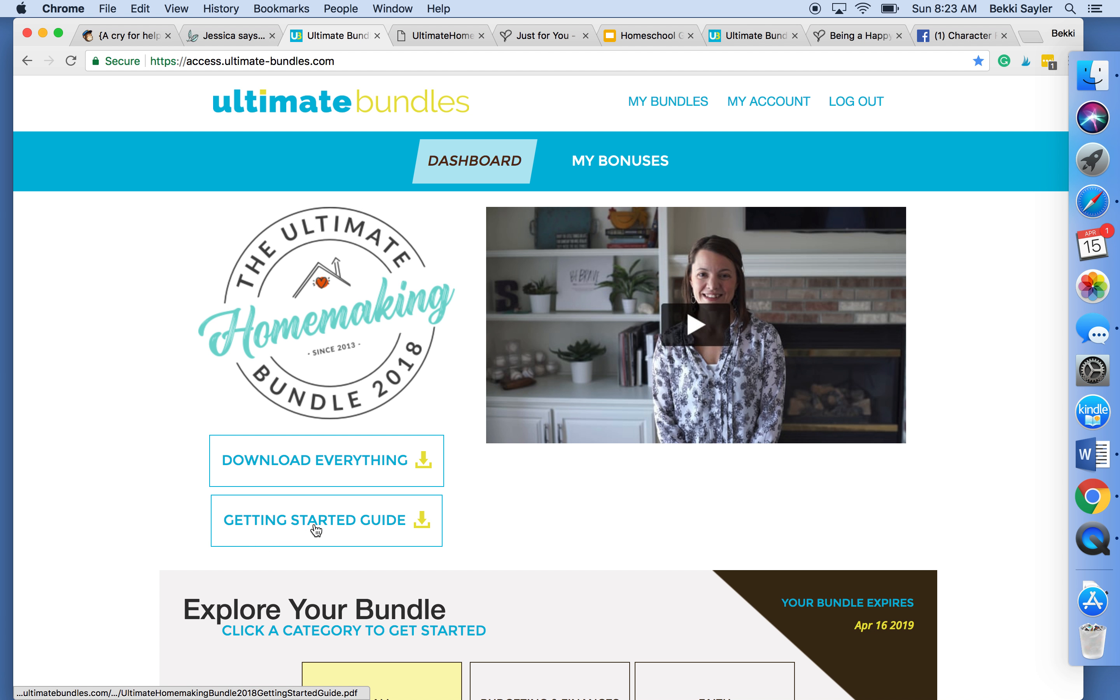
# Open the Getting Started Guide from the Homemaking Bundle 2018 dashboard
pyautogui.click(320, 521)
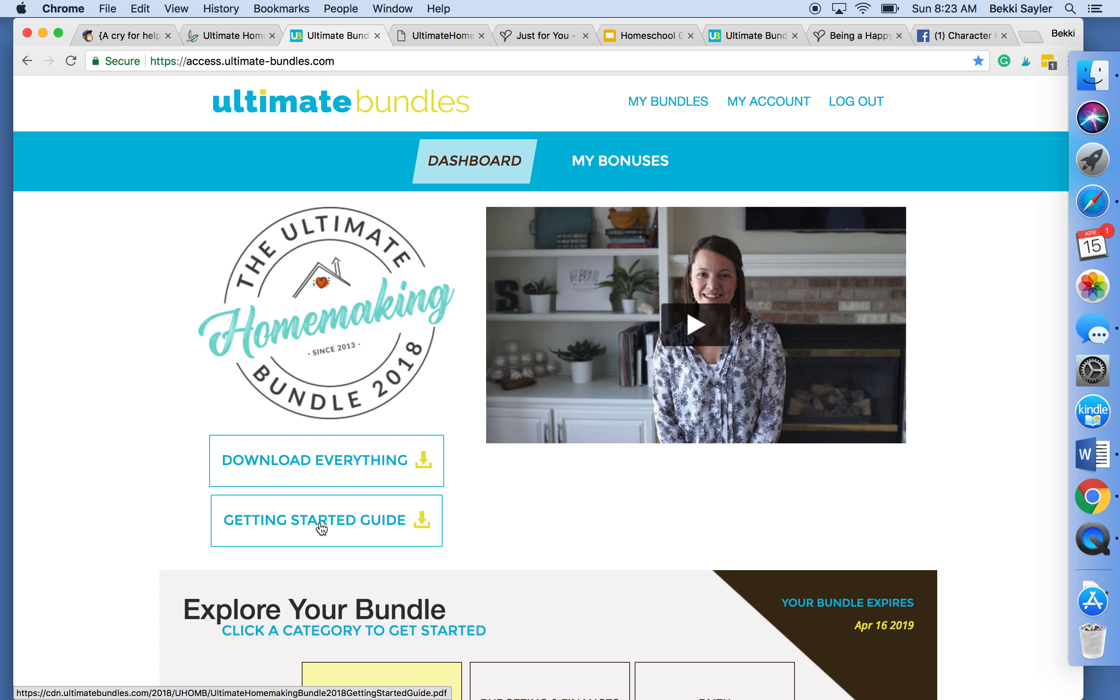
pyautogui.moveTo(409, 94)
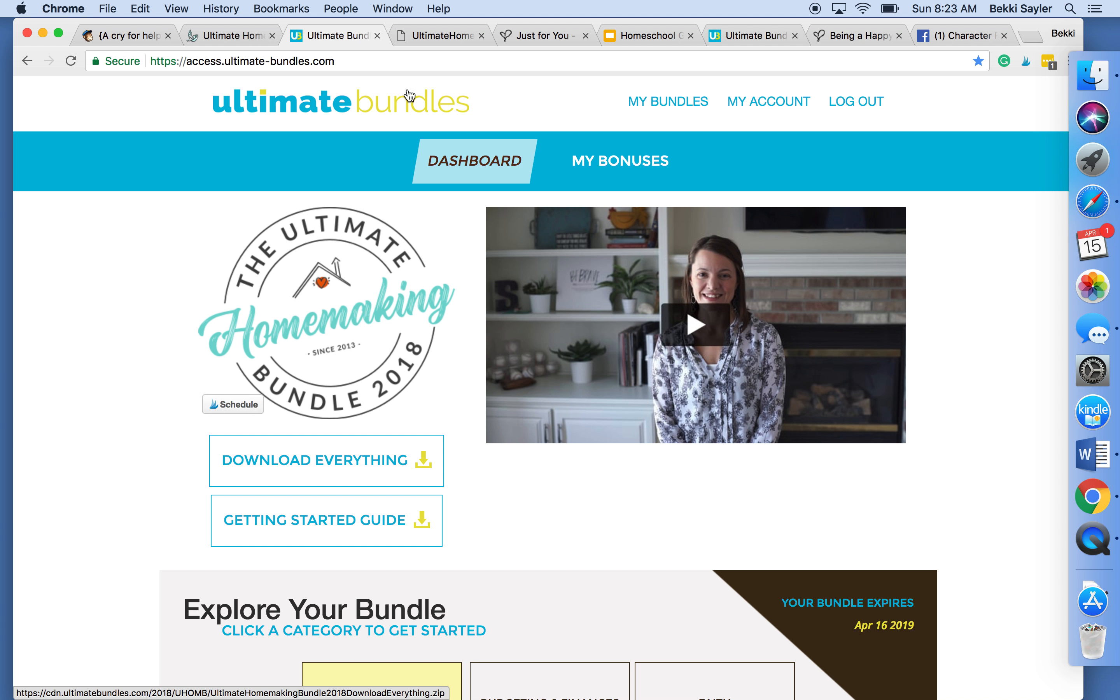
# View the Getting Started Guide PDF and browse its three-section overview on page 2
pyautogui.click(315, 520)
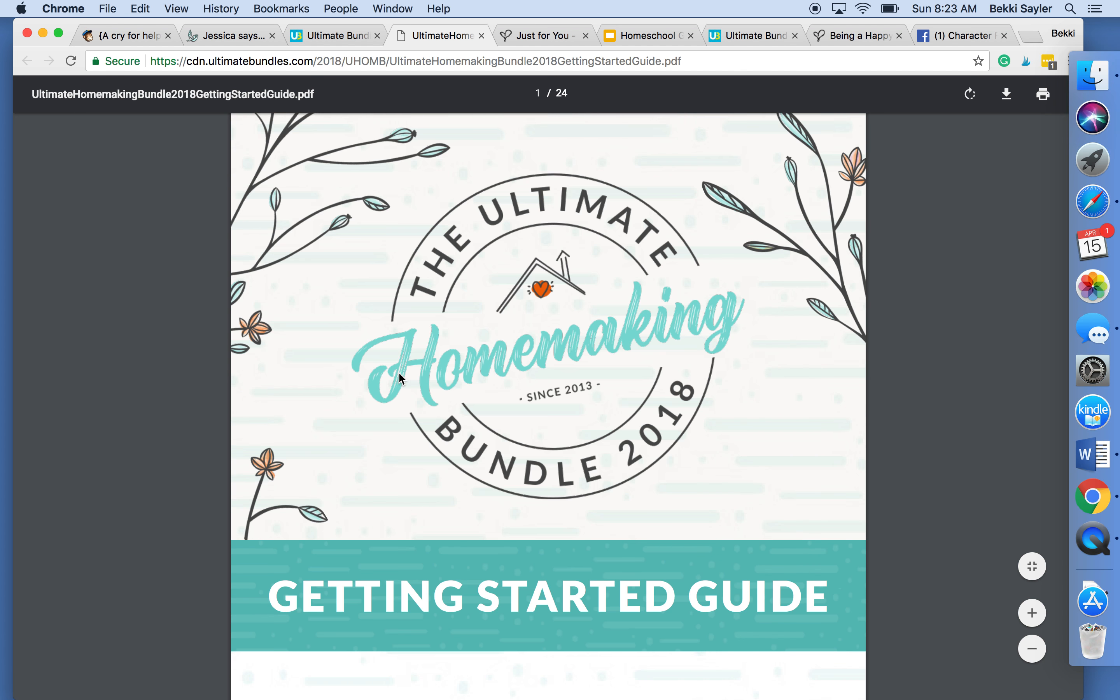
pyautogui.scroll(-3)
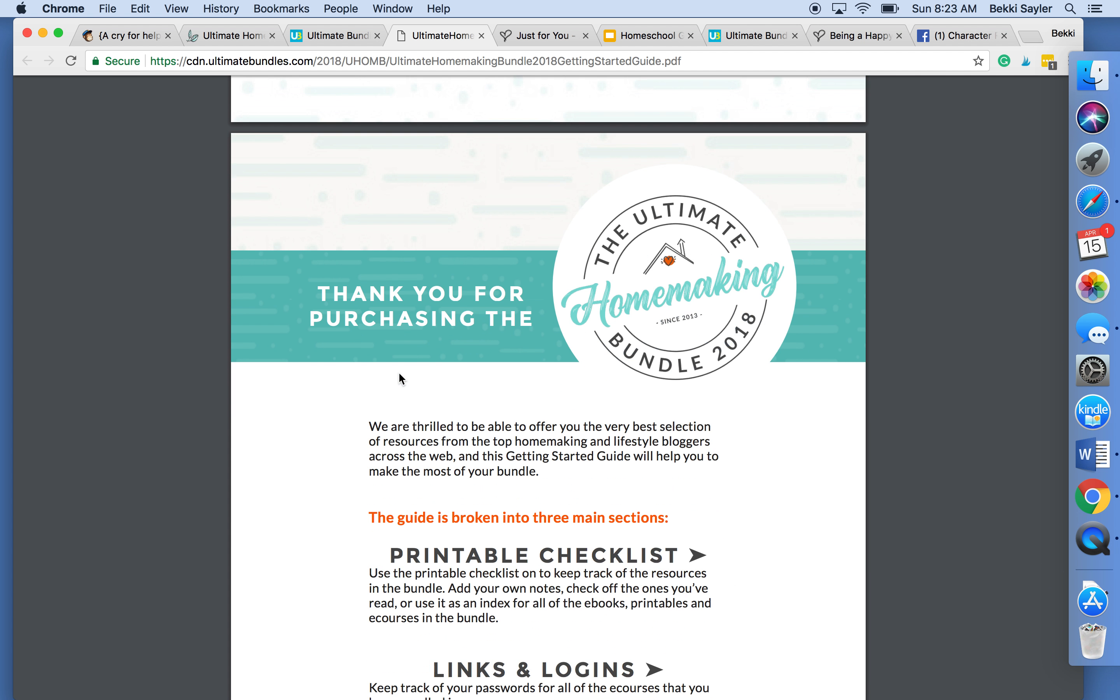
pyautogui.scroll(-3)
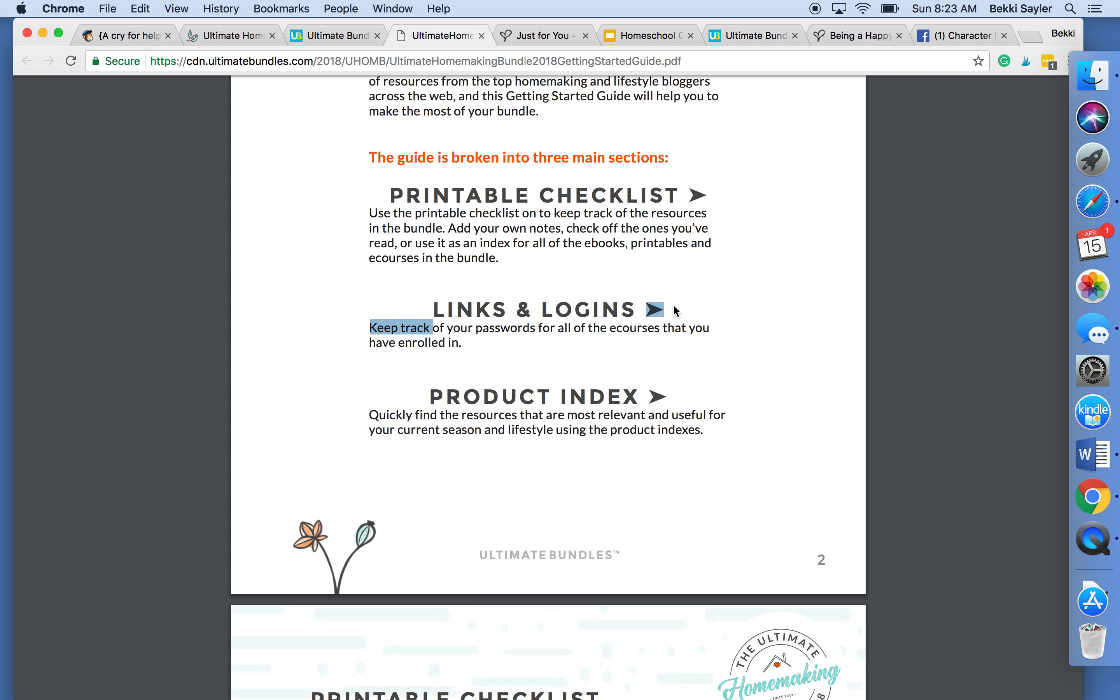
pyautogui.scroll(3)
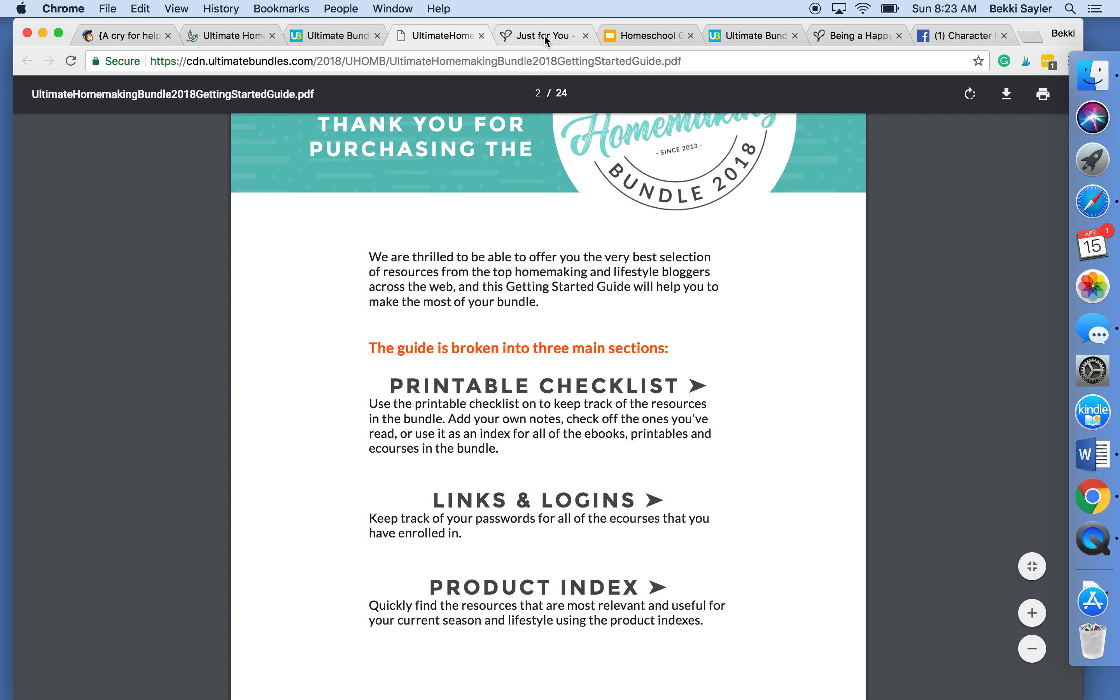
# Show the Just for You book page, then the Homeschool Guide for Real Families eBook slides
pyautogui.click(542, 35)
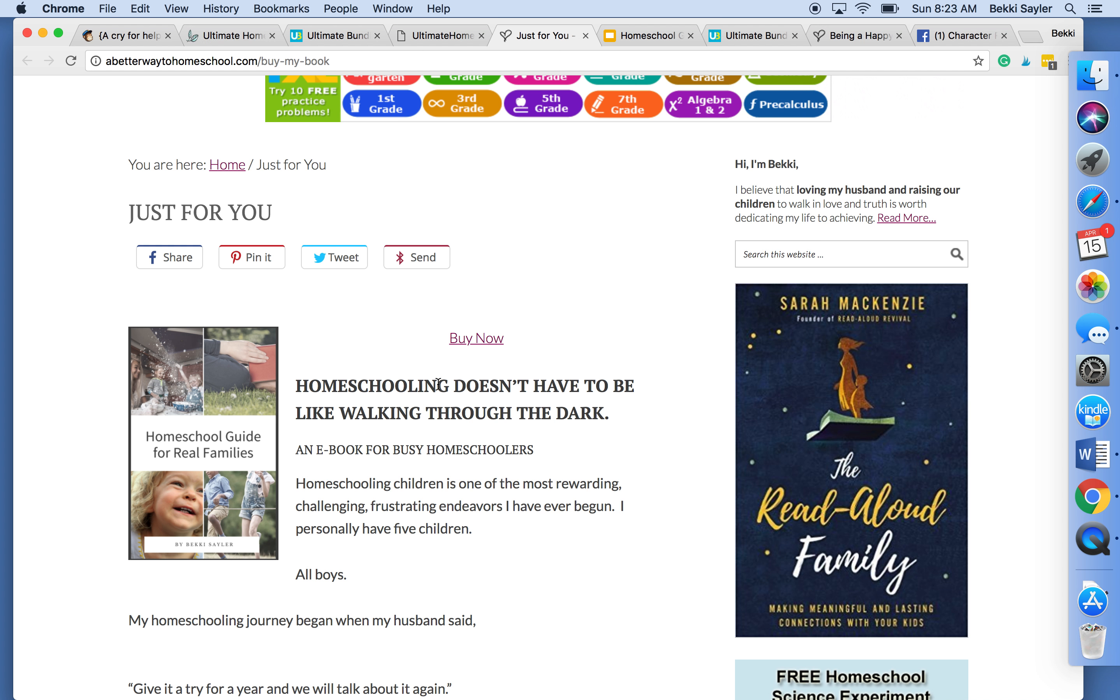
pyautogui.click(647, 35)
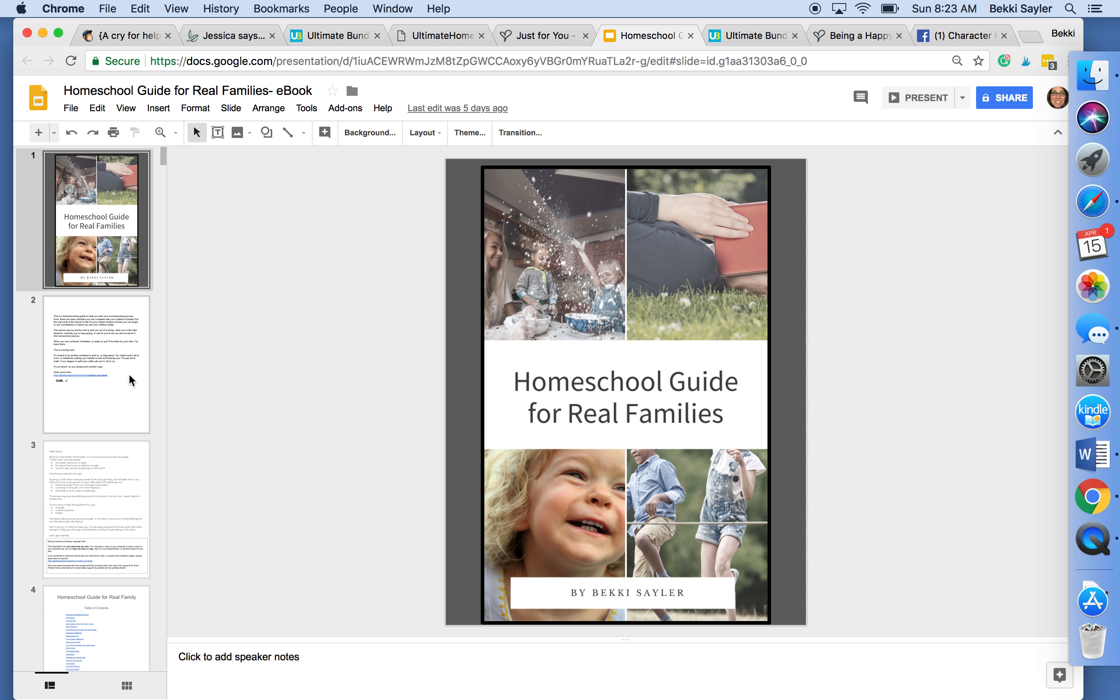
# Browse the eBook slides from the introduction through math, history, science to the literature recommendations
pyautogui.click(97, 364)
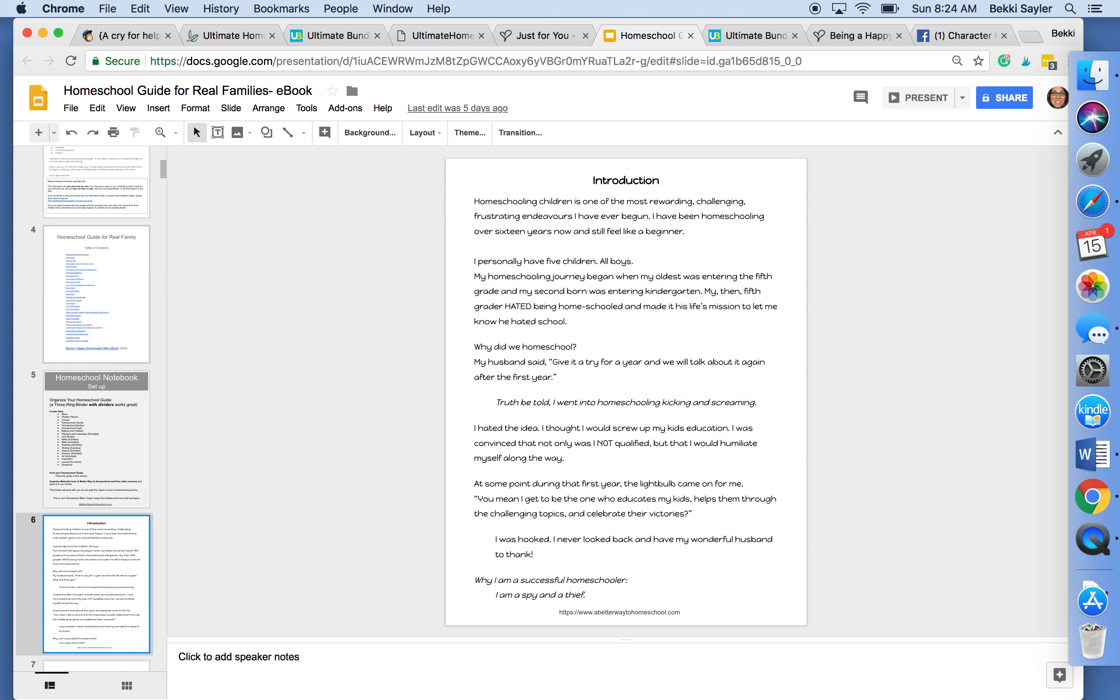
pyautogui.click(96, 584)
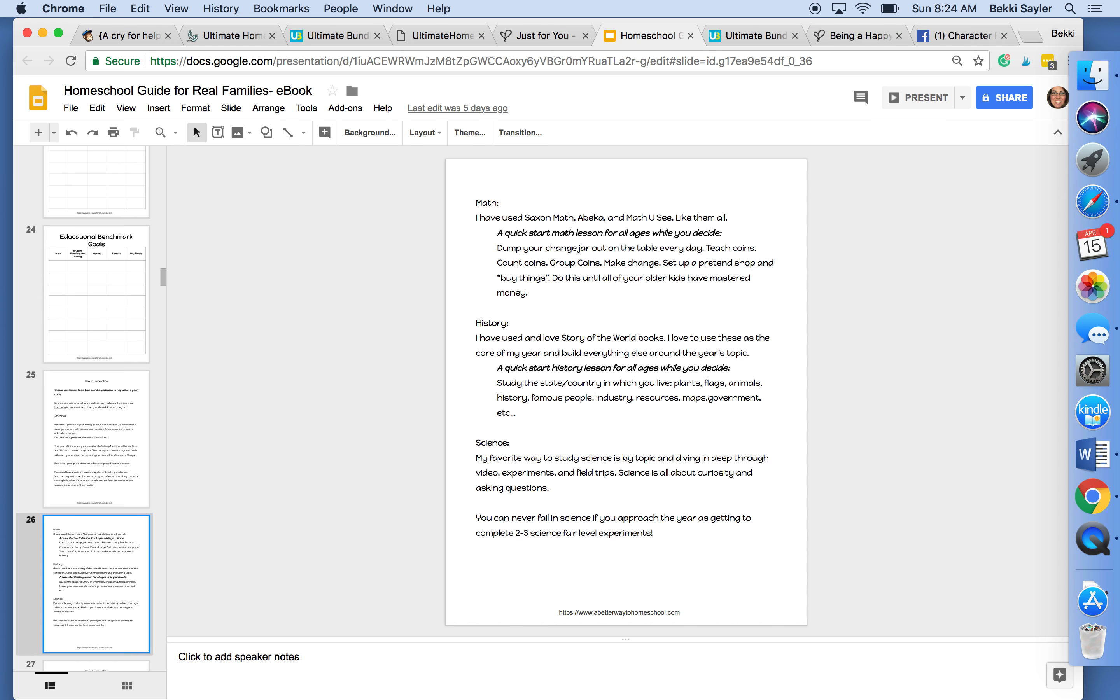
pyautogui.scroll(-3)
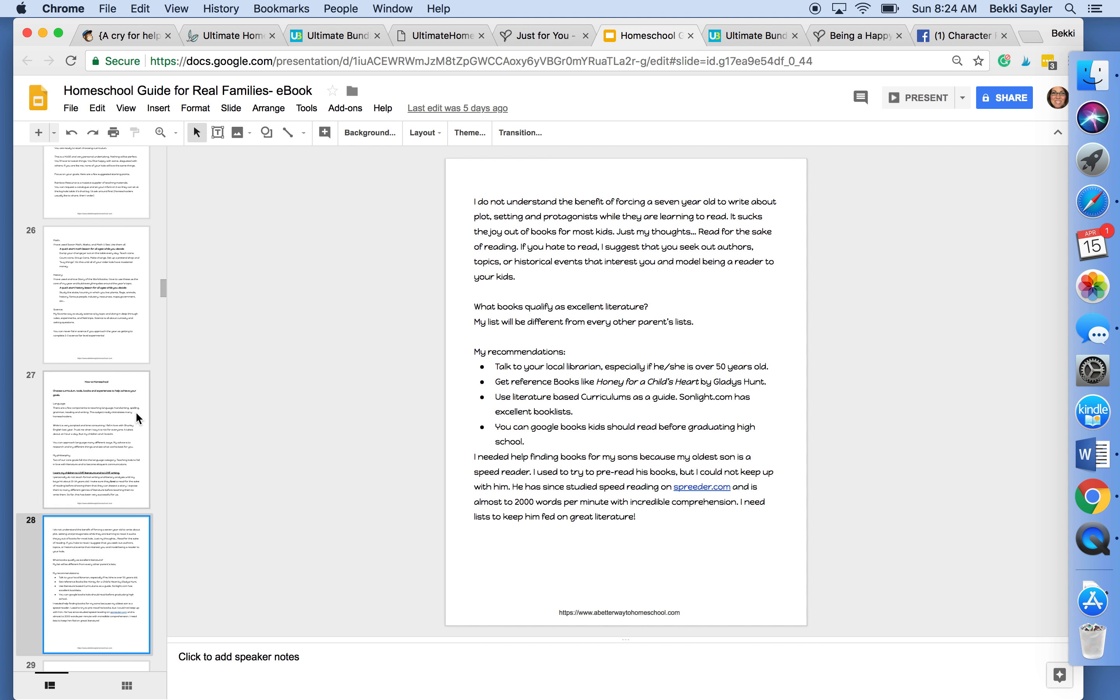
pyautogui.scroll(3)
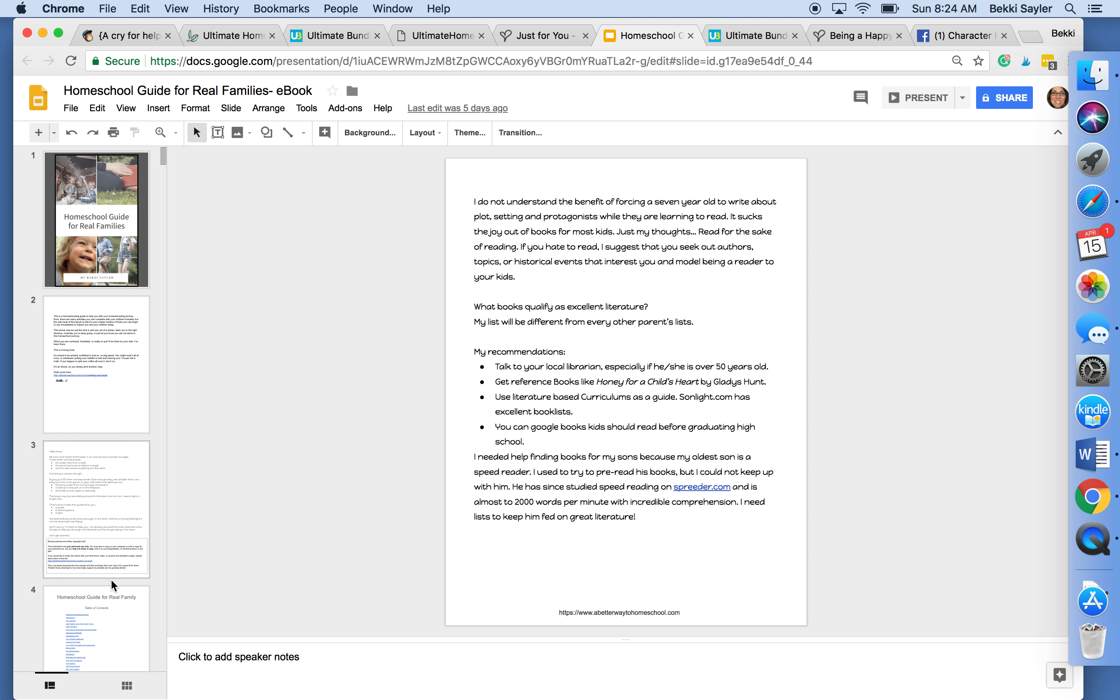
pyautogui.scroll(-3)
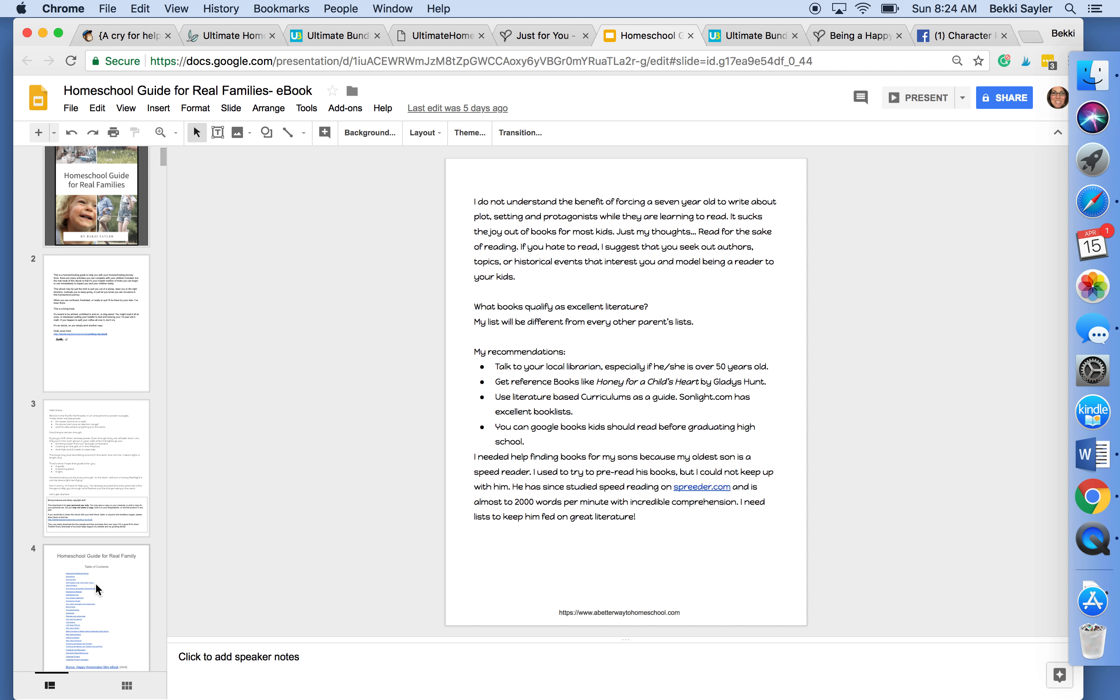
pyautogui.click(230, 35)
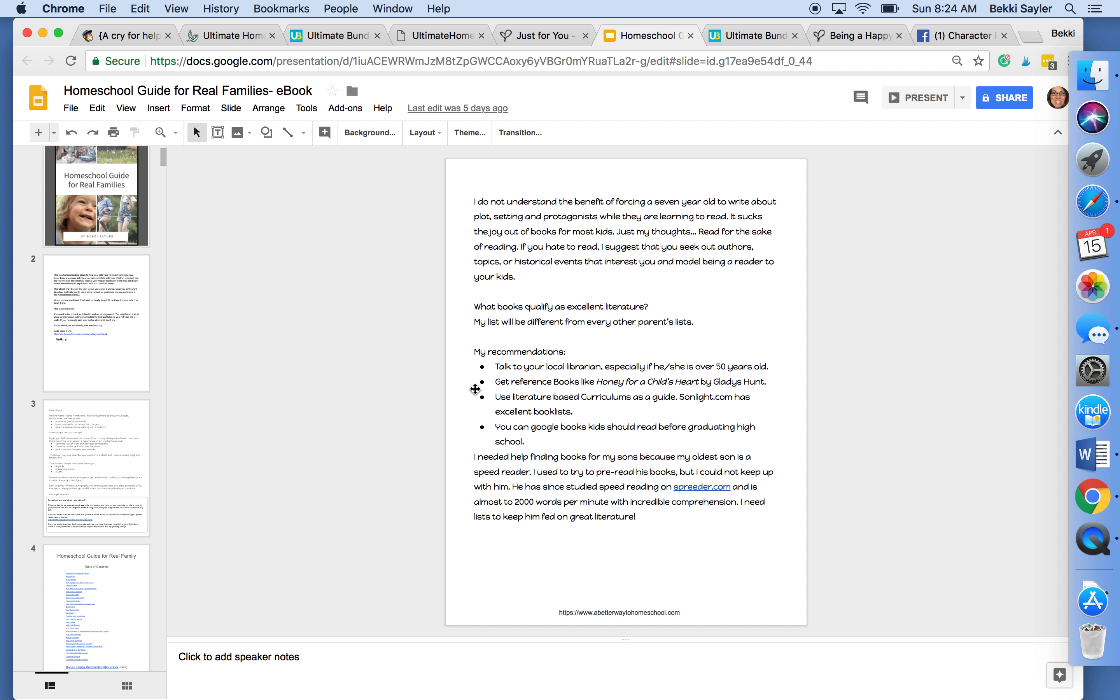
pyautogui.moveTo(712, 32)
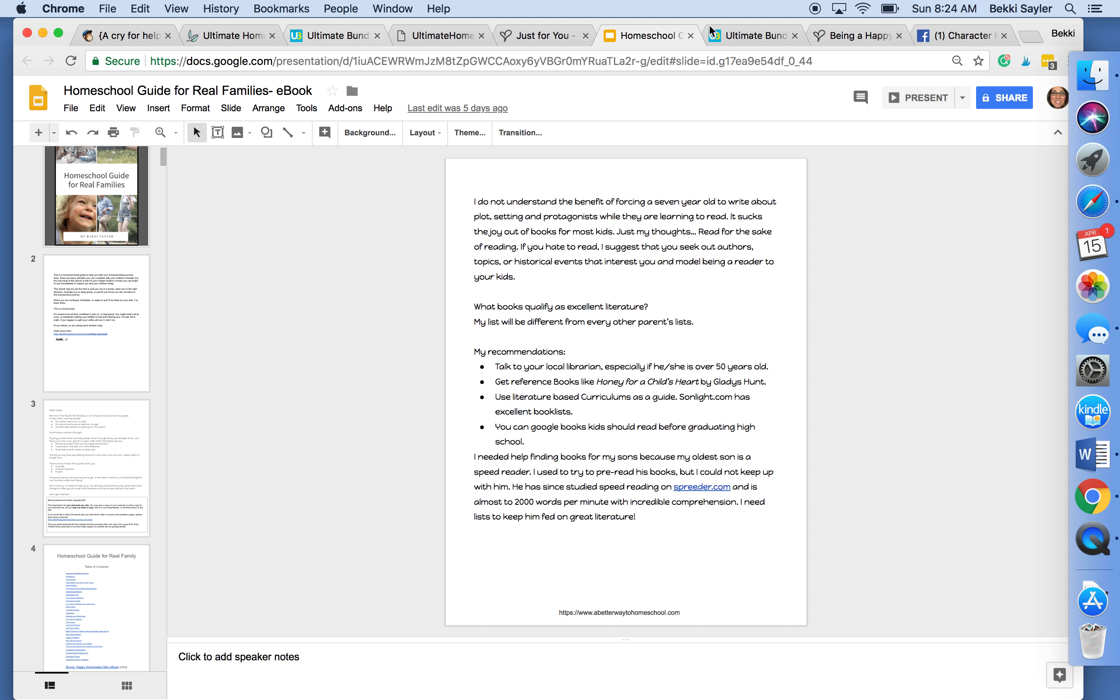
# Return to the Ultimate Bundles dashboard and view the Explore Your Bundle category grid
pyautogui.click(753, 35)
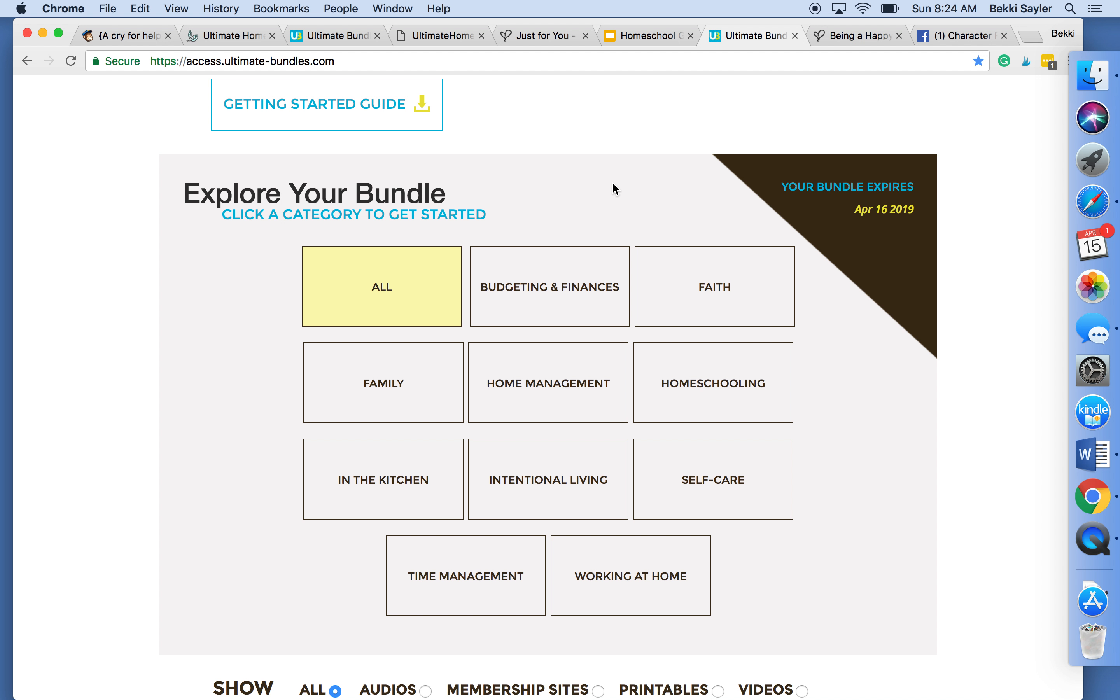
pyautogui.moveTo(549, 287)
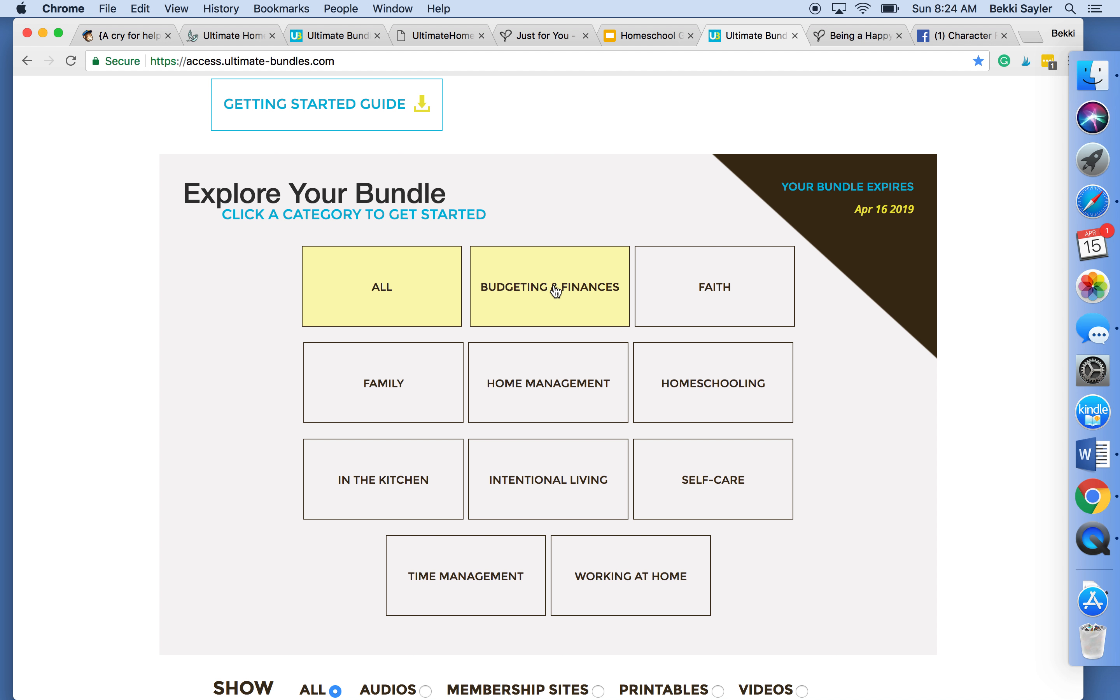
pyautogui.moveTo(713, 383)
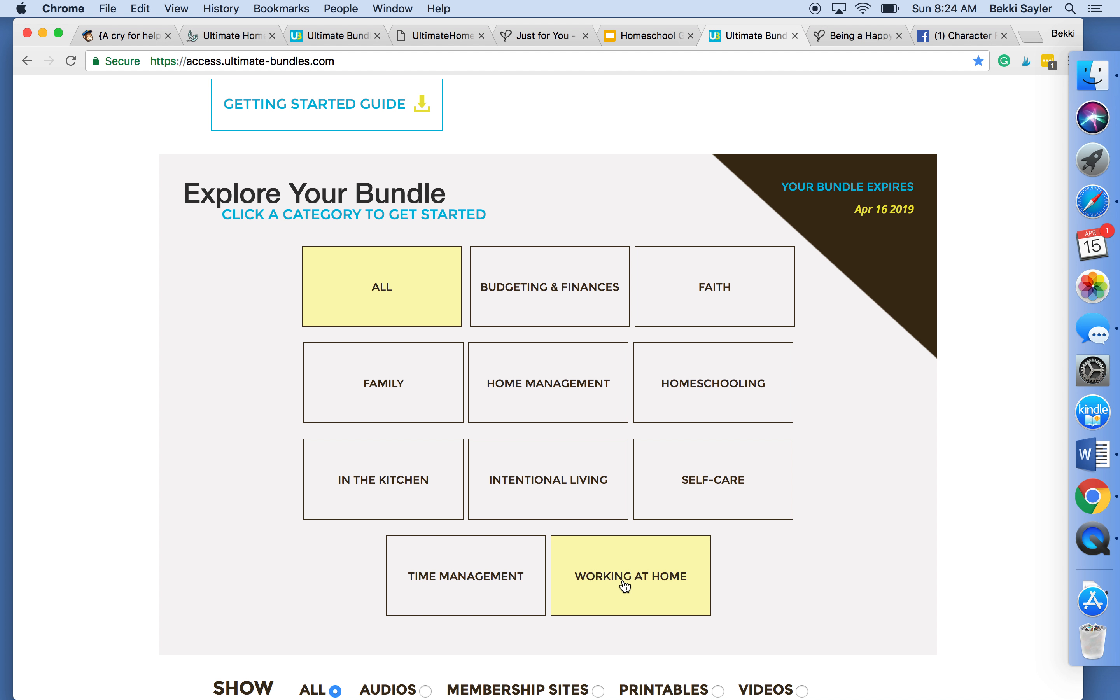
pyautogui.click(230, 35)
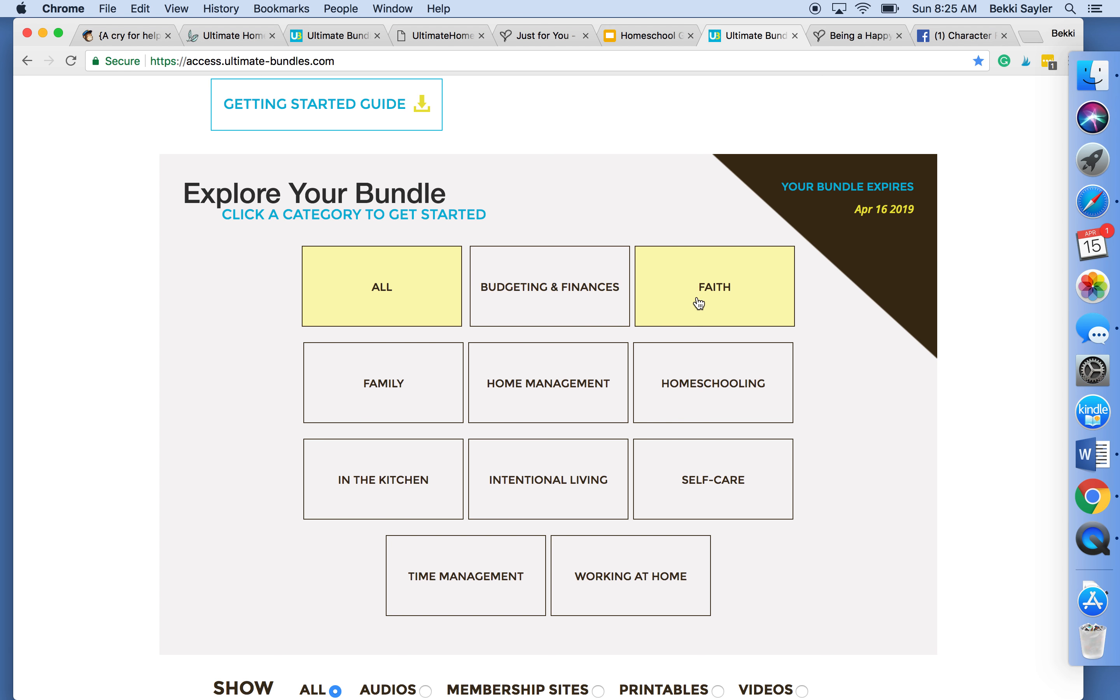
pyautogui.moveTo(350, 35)
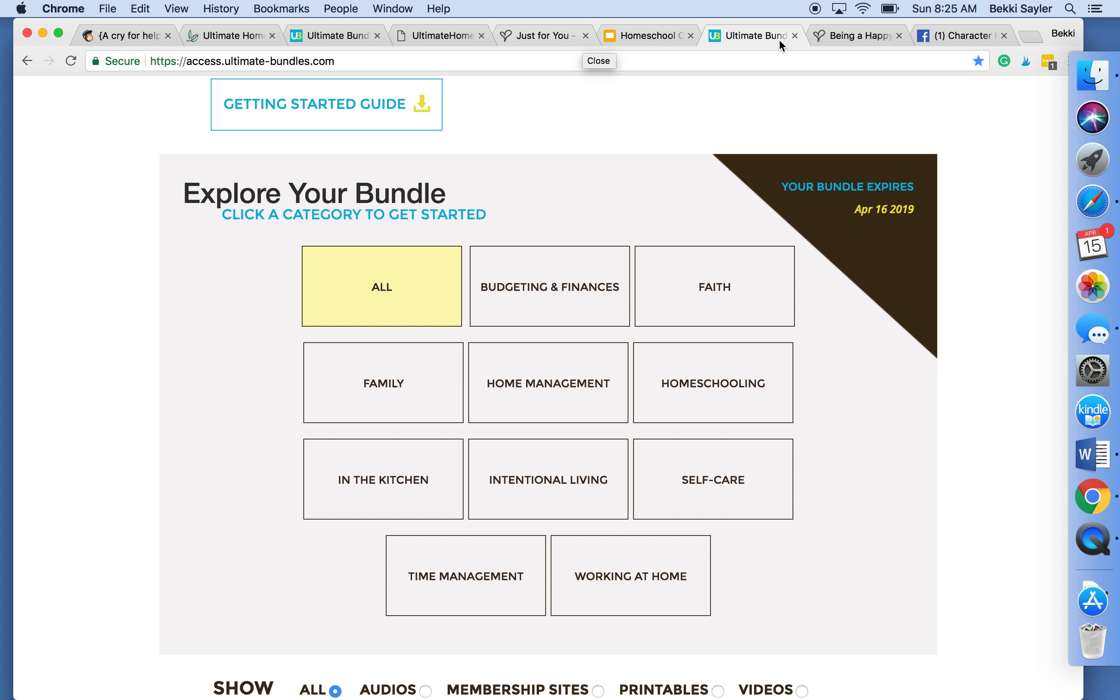
# Show the Being a Happy Homemaker blog post and scroll to its FREE Happy Homemaker Printable link
pyautogui.click(857, 36)
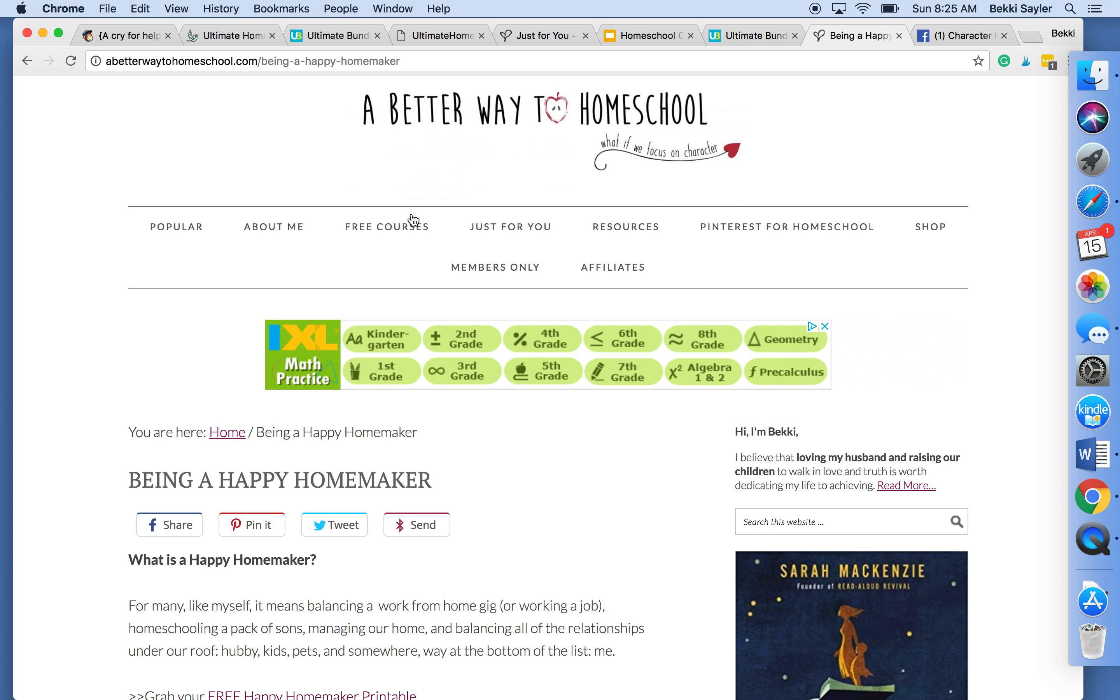
pyautogui.moveTo(388, 226)
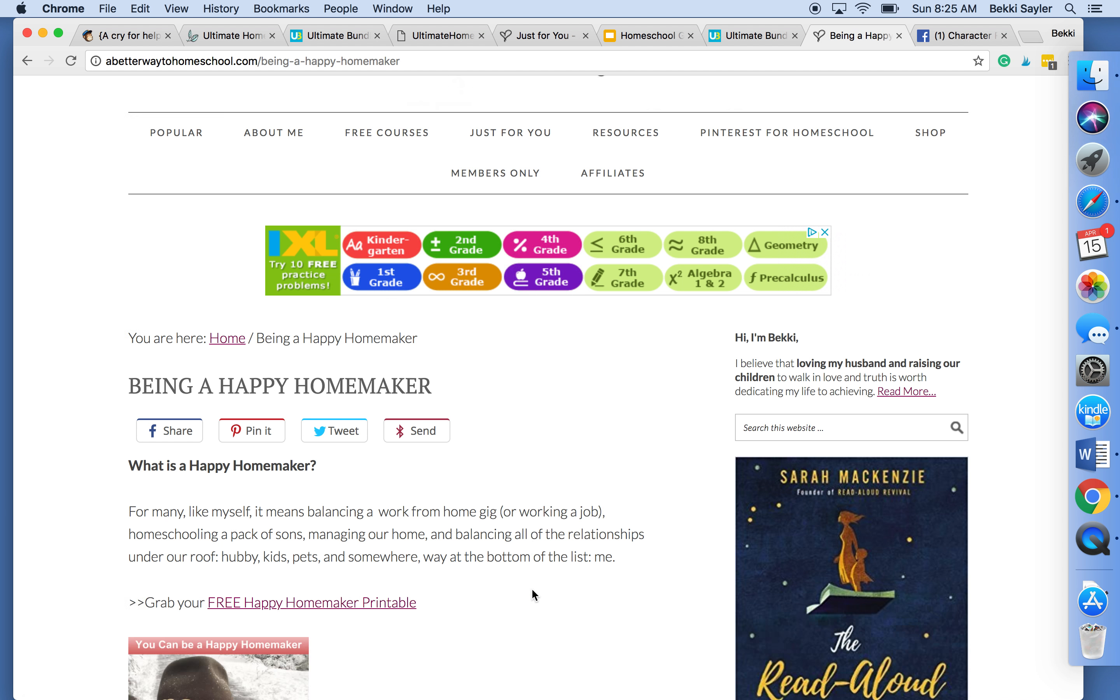
pyautogui.scroll(-3)
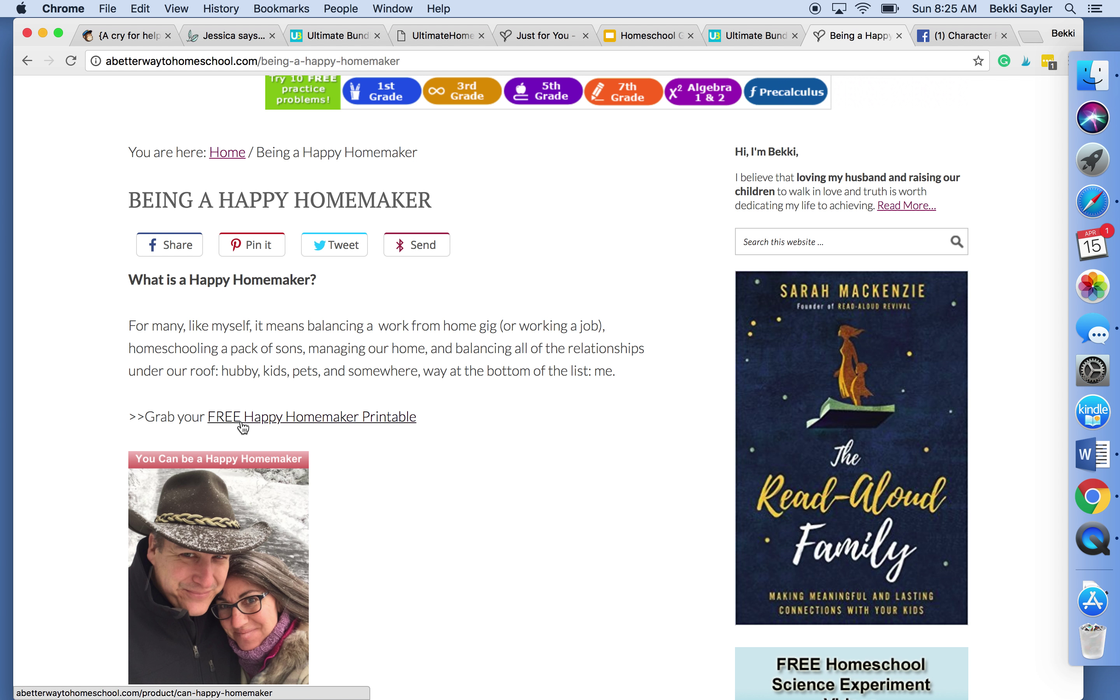
pyautogui.moveTo(357, 436)
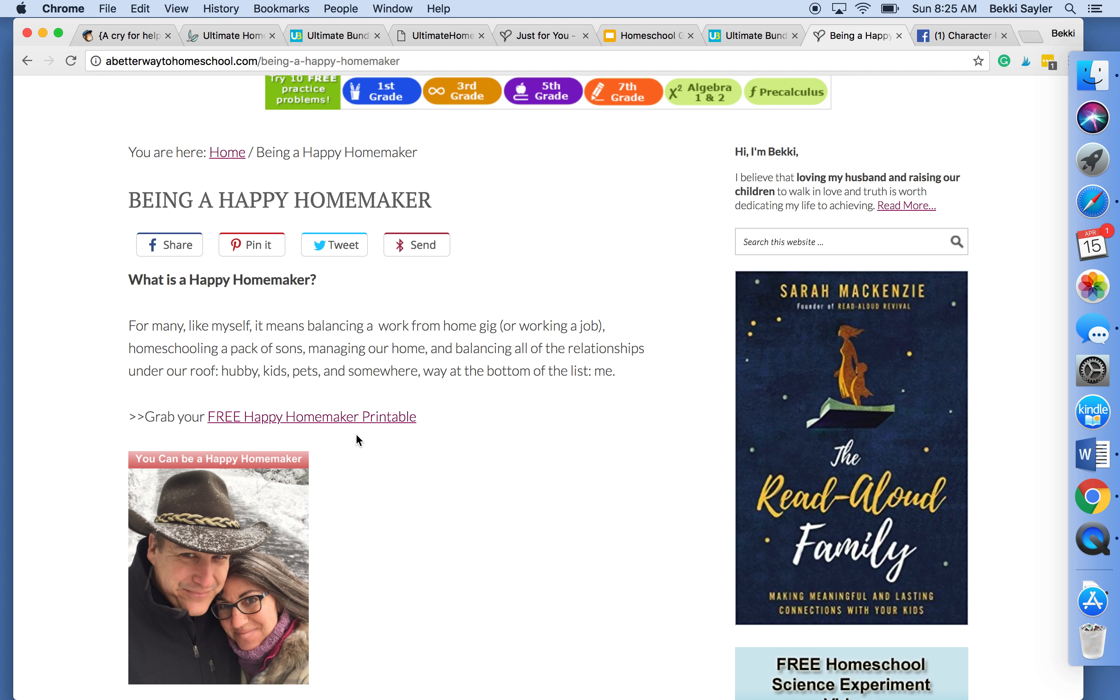
pyautogui.moveTo(398, 471)
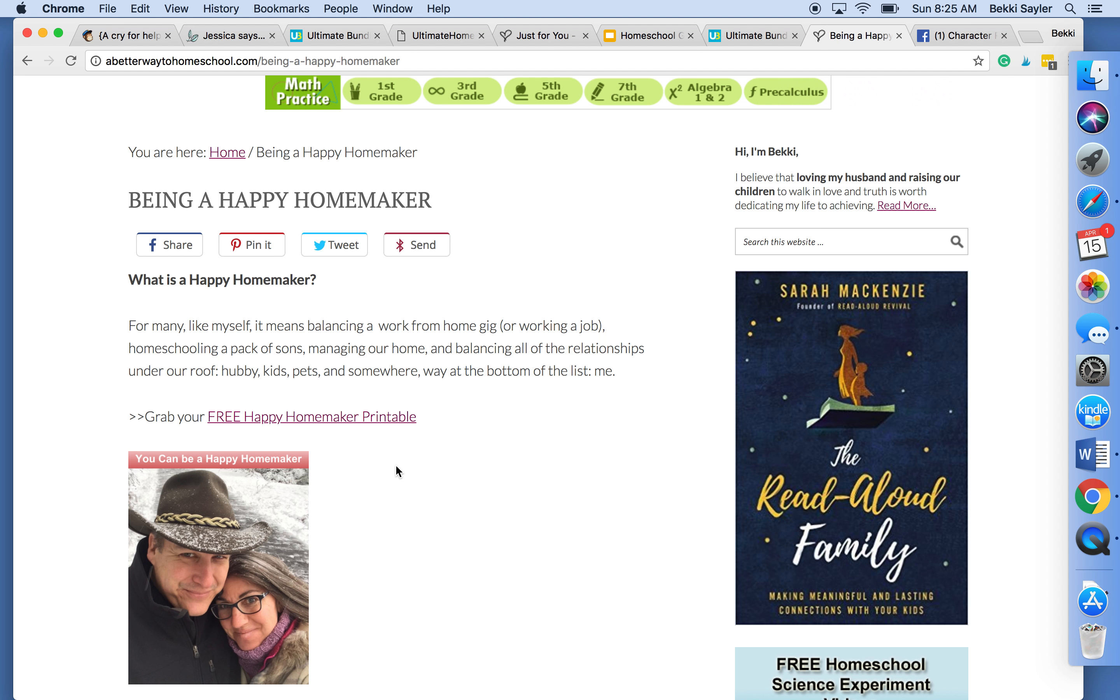
pyautogui.scroll(-3)
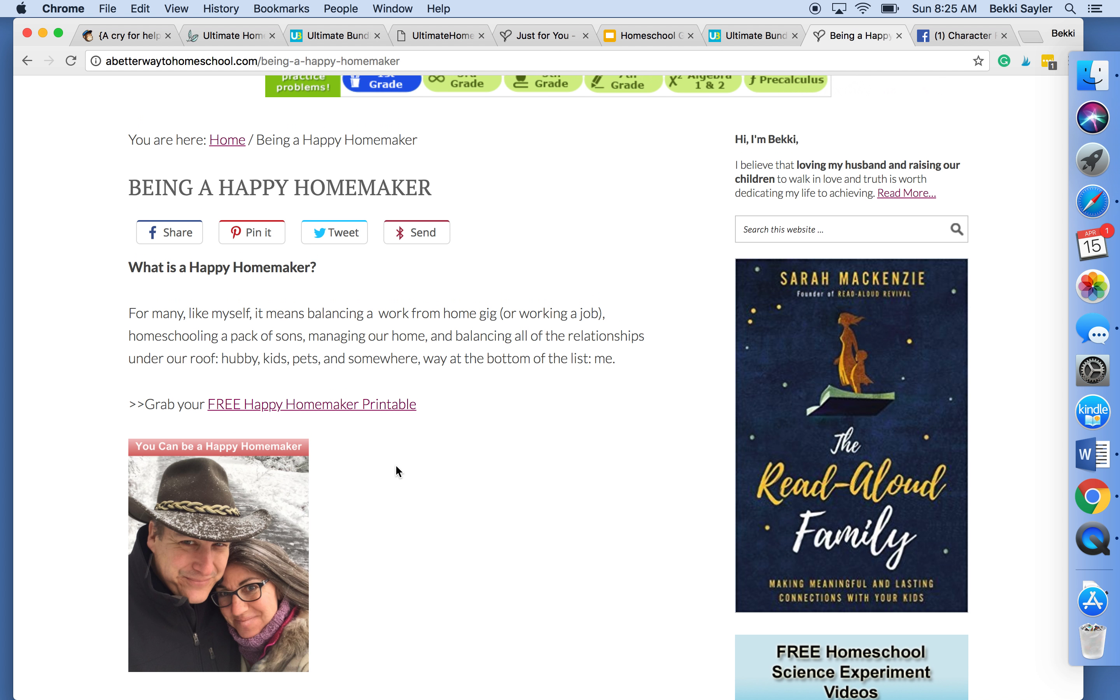
pyautogui.scroll(3)
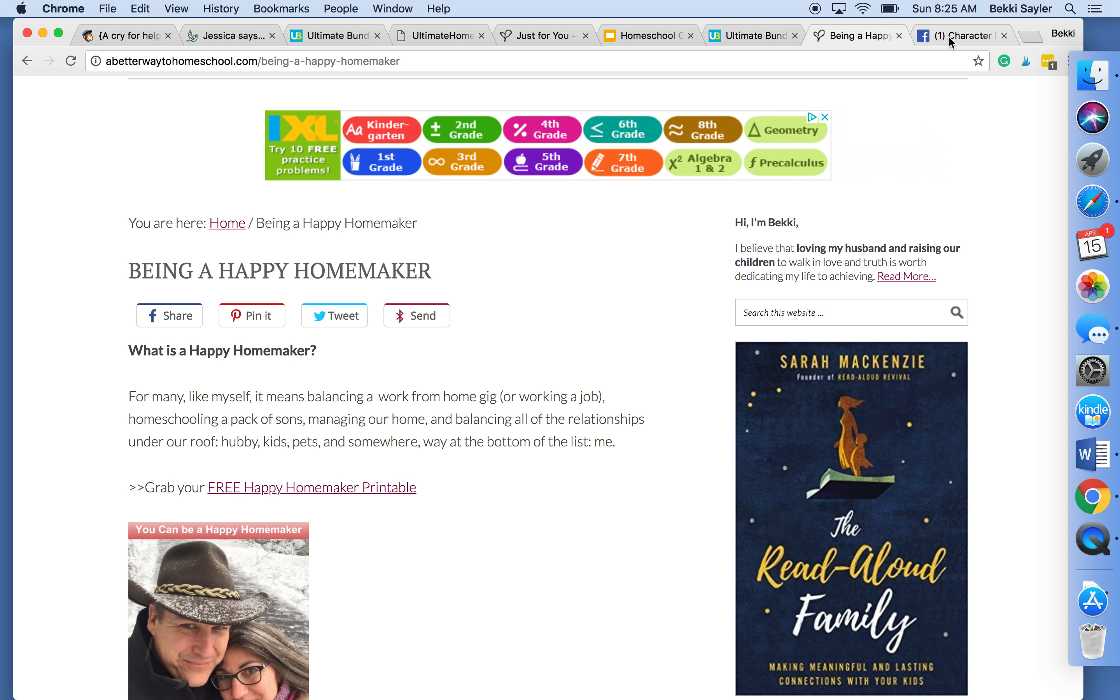
# View the Character First Homeschooling Facebook group, then return to the Homemaking Bundle 2018 dashboard
pyautogui.click(960, 35)
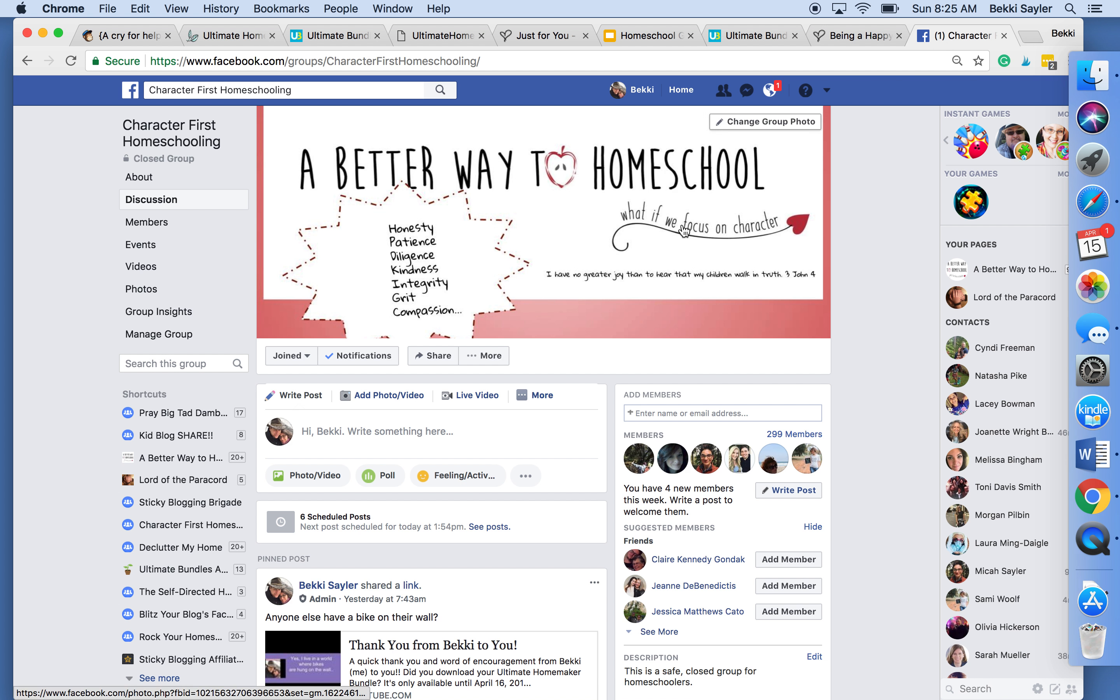
pyautogui.moveTo(685, 234)
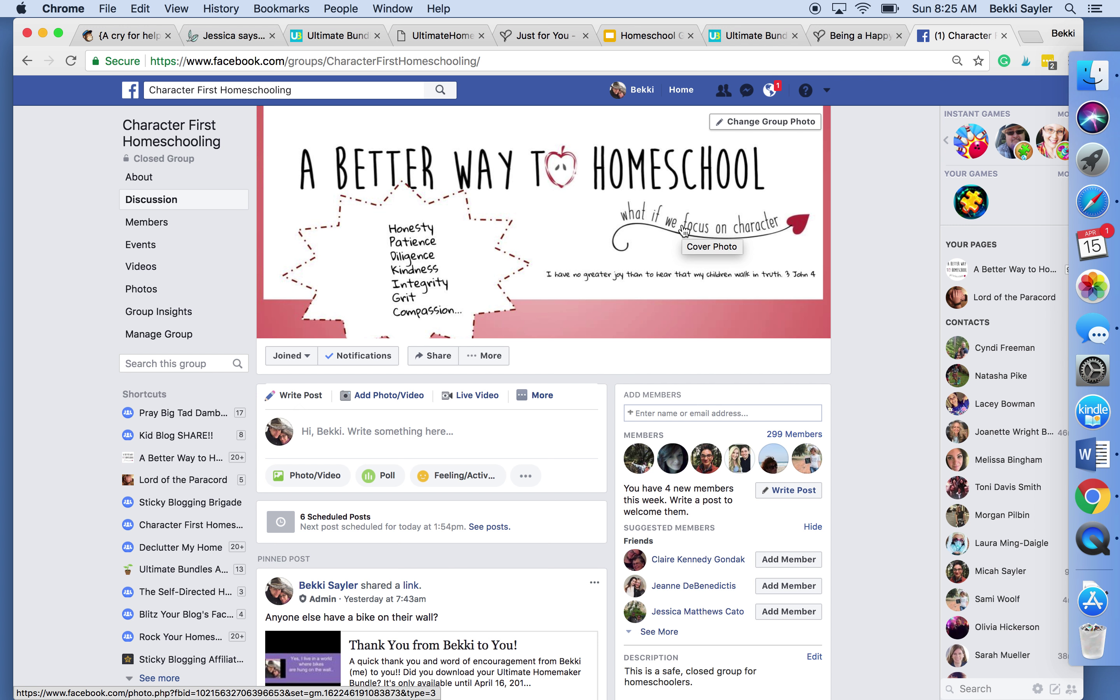
pyautogui.click(228, 35)
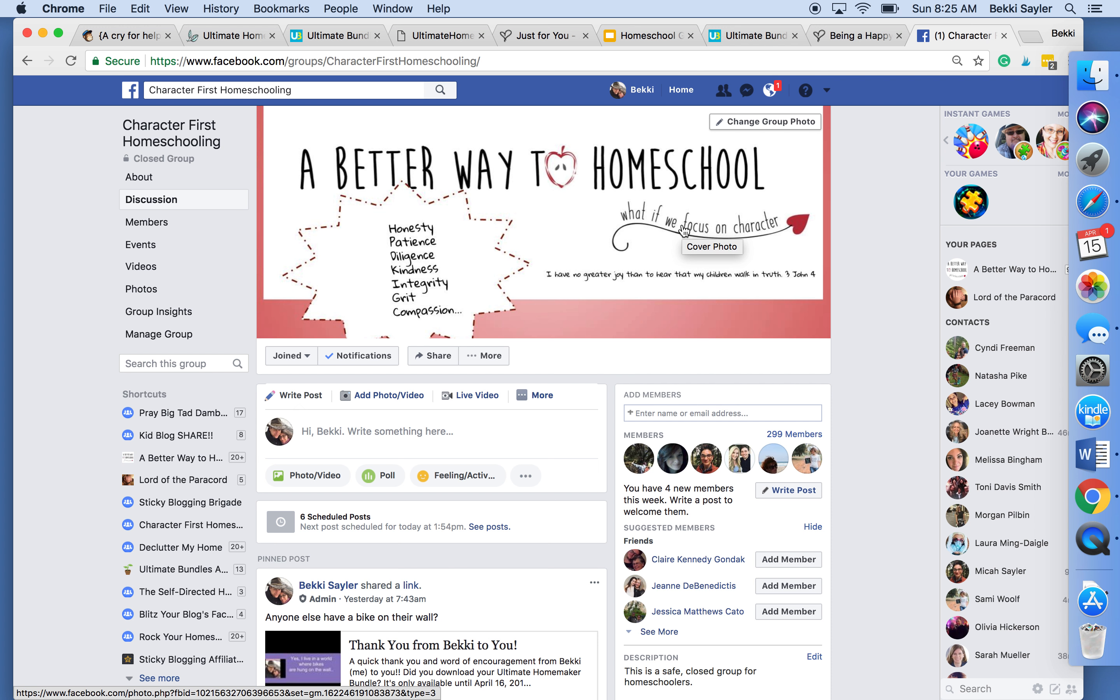
pyautogui.click(229, 35)
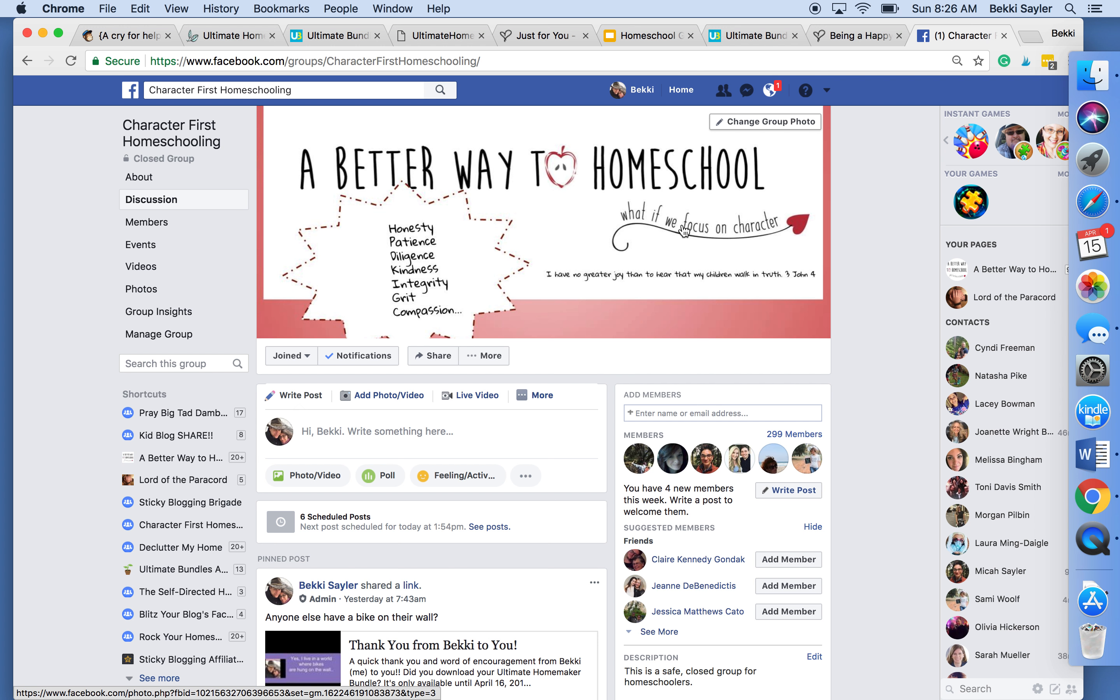
pyautogui.click(230, 35)
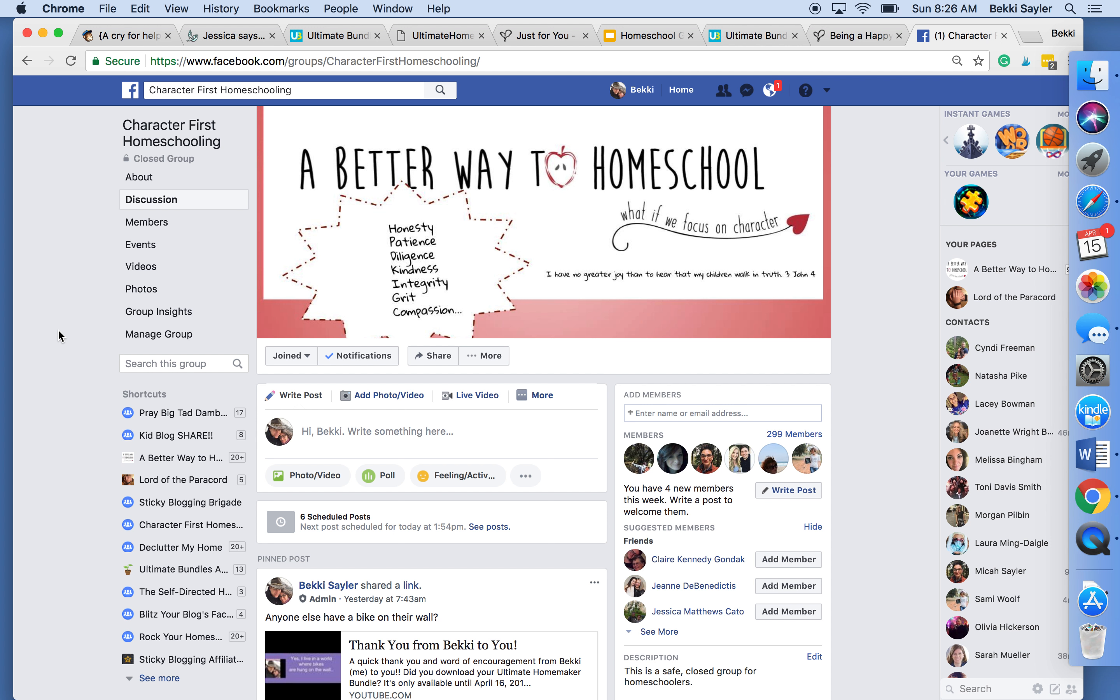
pyautogui.click(231, 35)
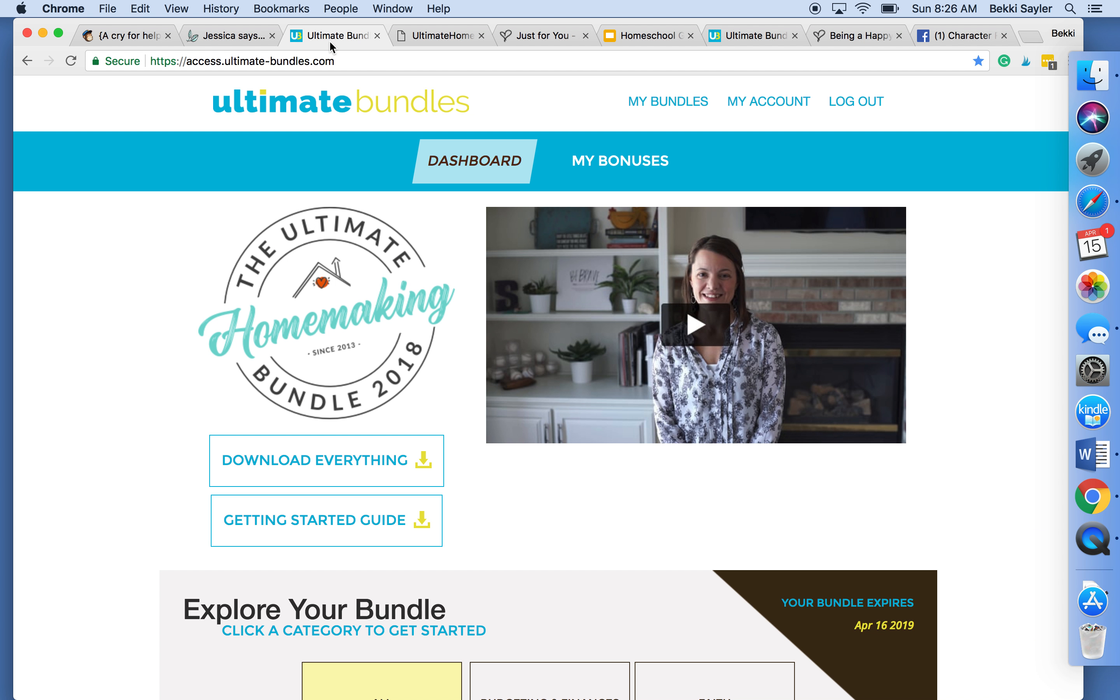
# Cycle through the Getting Started Guide PDF and Just for You page back to the Happy Homemaker post
pyautogui.click(326, 520)
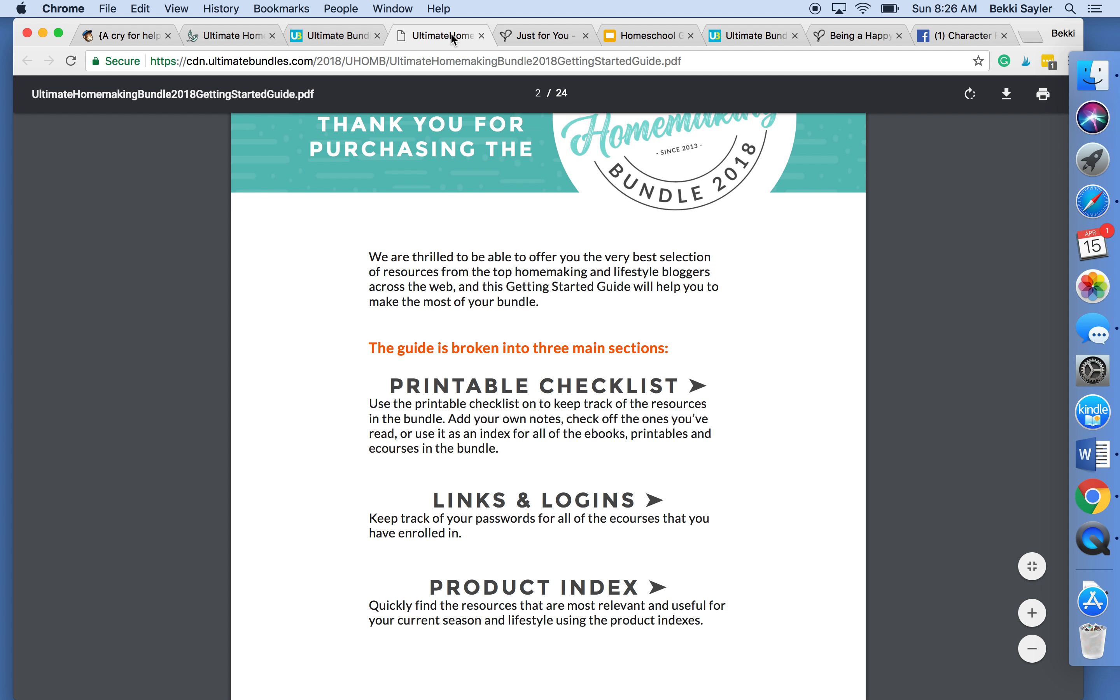
pyautogui.moveTo(548, 30)
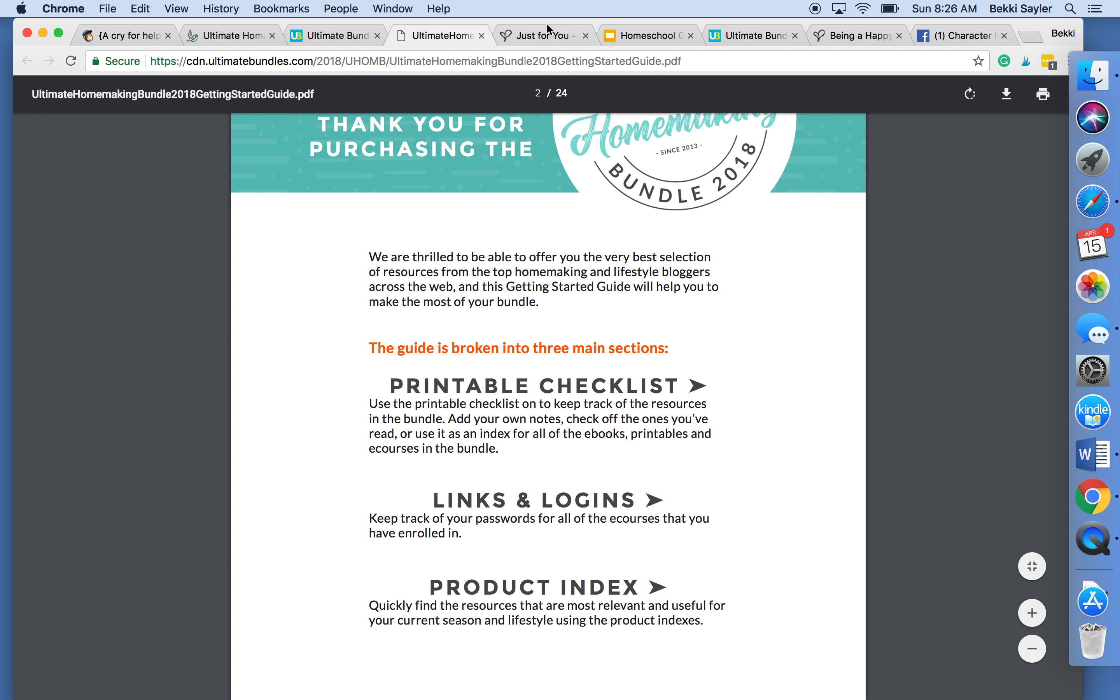
pyautogui.click(539, 35)
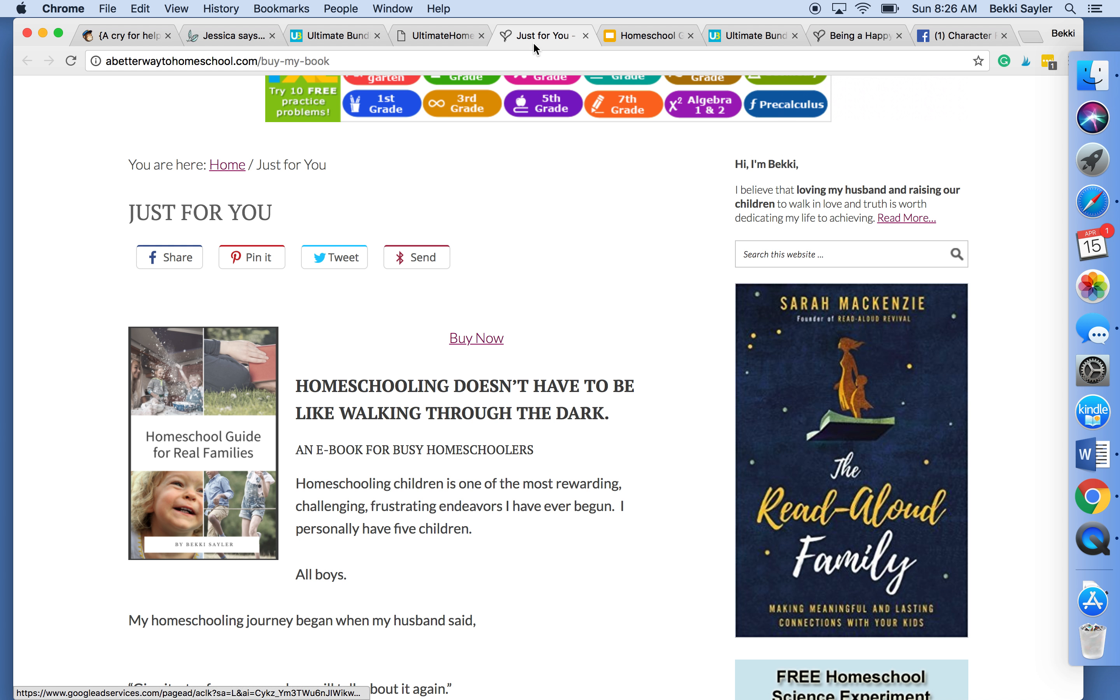
pyautogui.moveTo(541, 35)
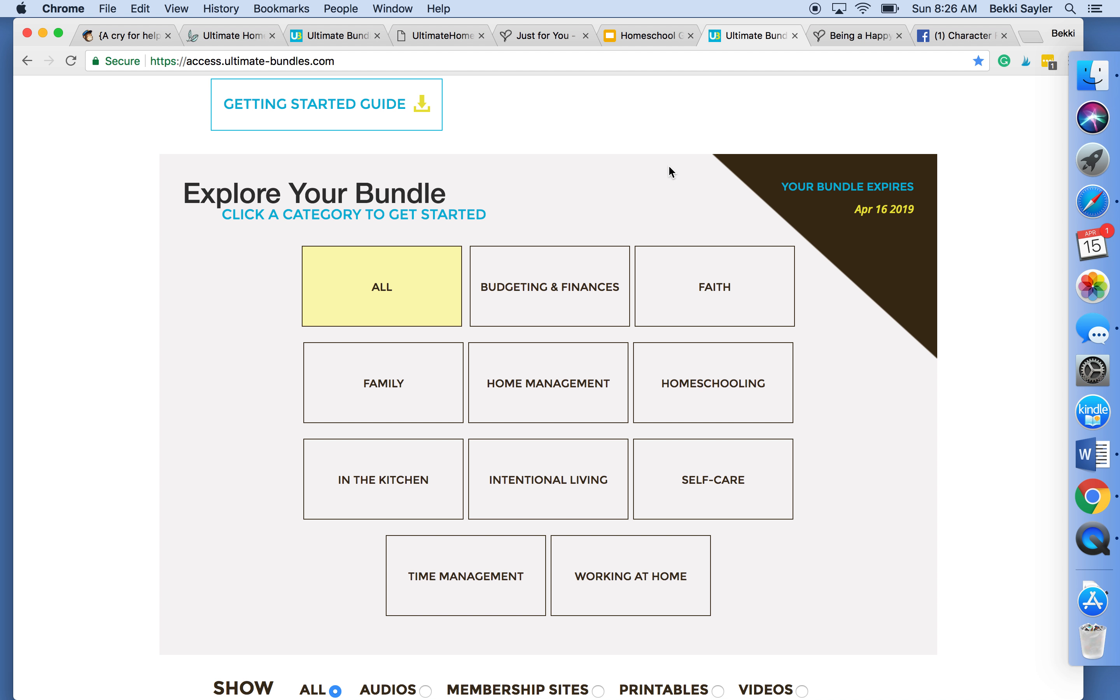
pyautogui.click(857, 35)
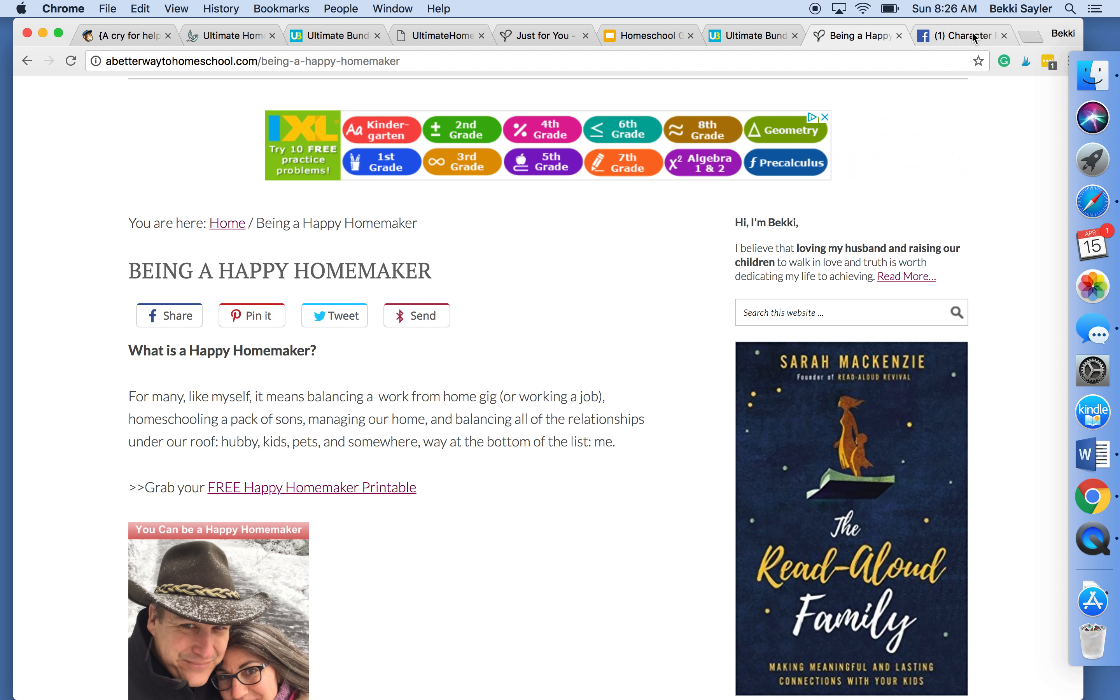
# Return to the Character First Homeschooling group page with its pinned post and 299 members
pyautogui.click(957, 35)
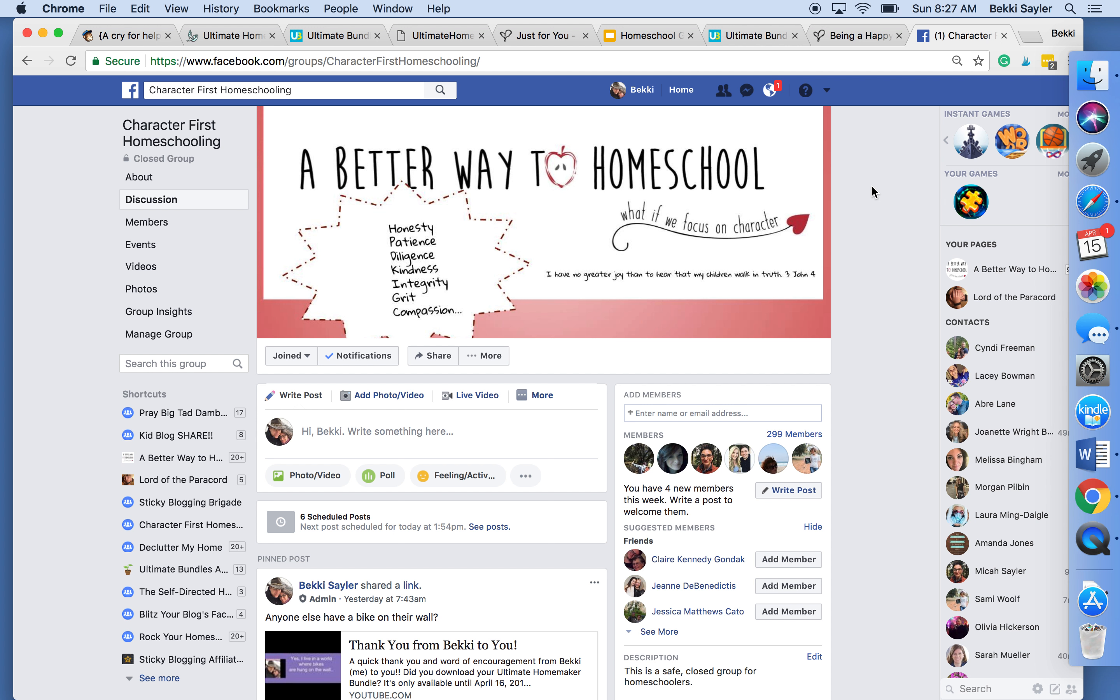
pyautogui.click(230, 35)
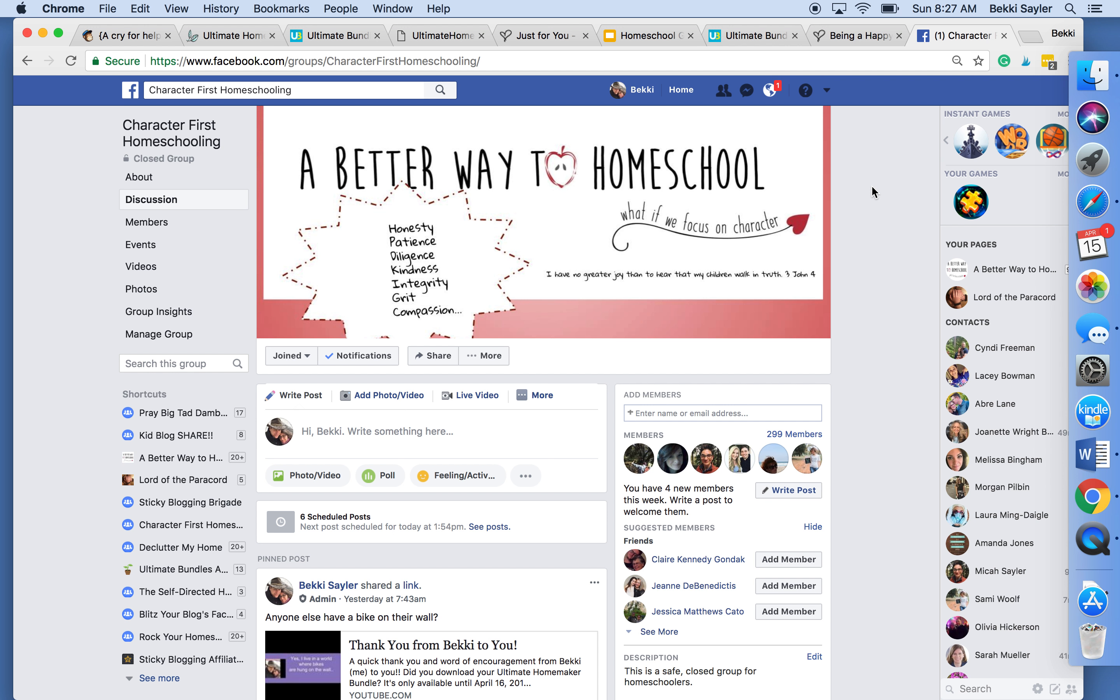
pyautogui.click(230, 35)
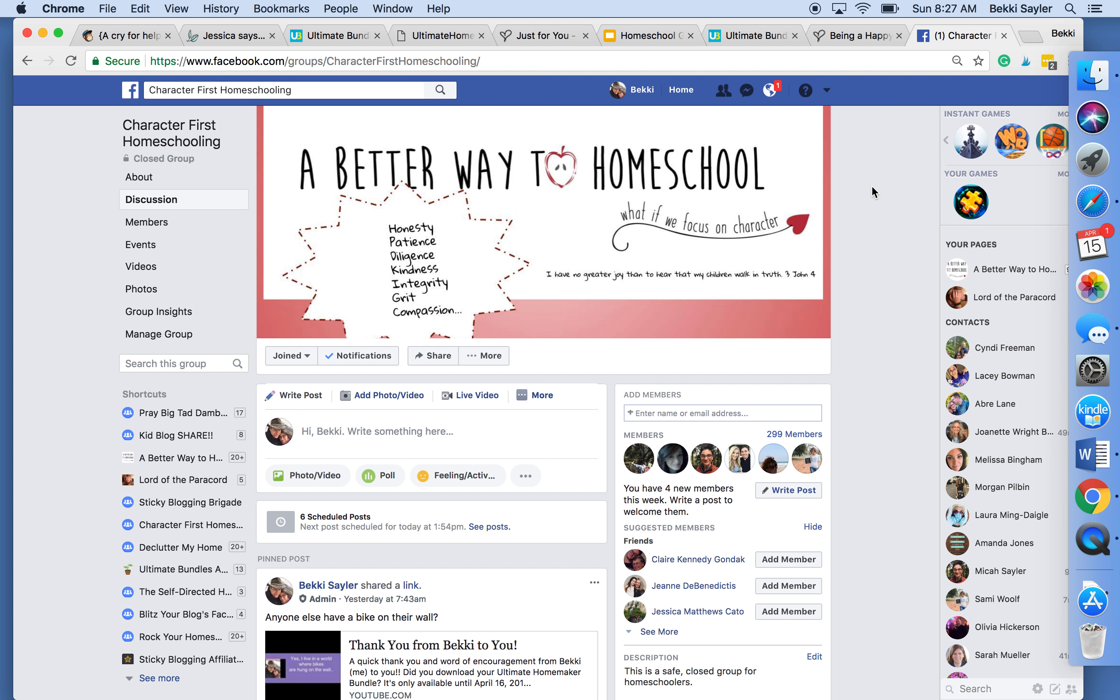